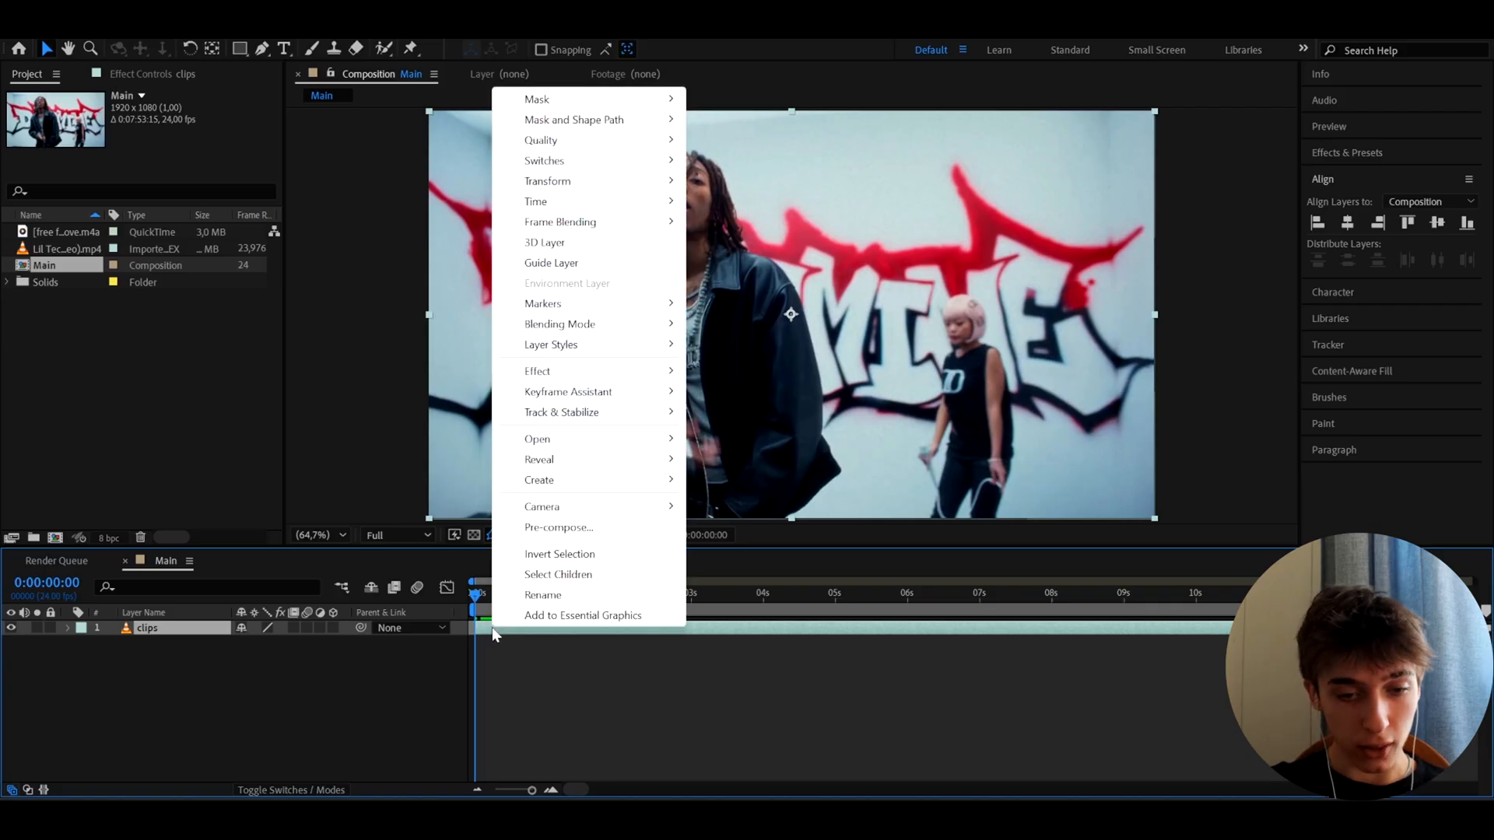
# Pre-compose the clips layer as '720x480', moving all attributes into the new composition.
pyautogui.click(559, 528)
pyautogui.write('720')
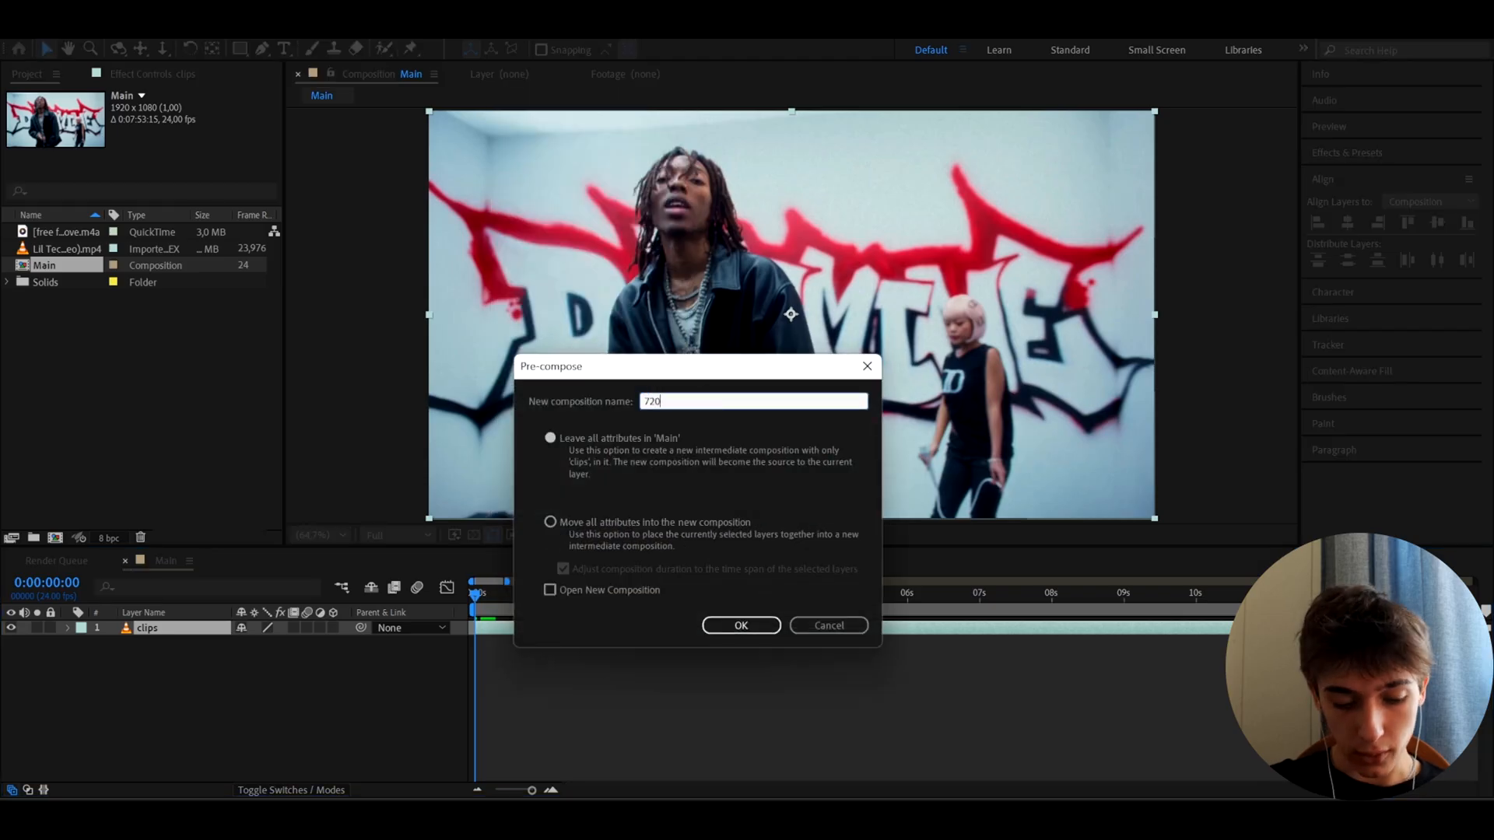
pyautogui.write('x480')
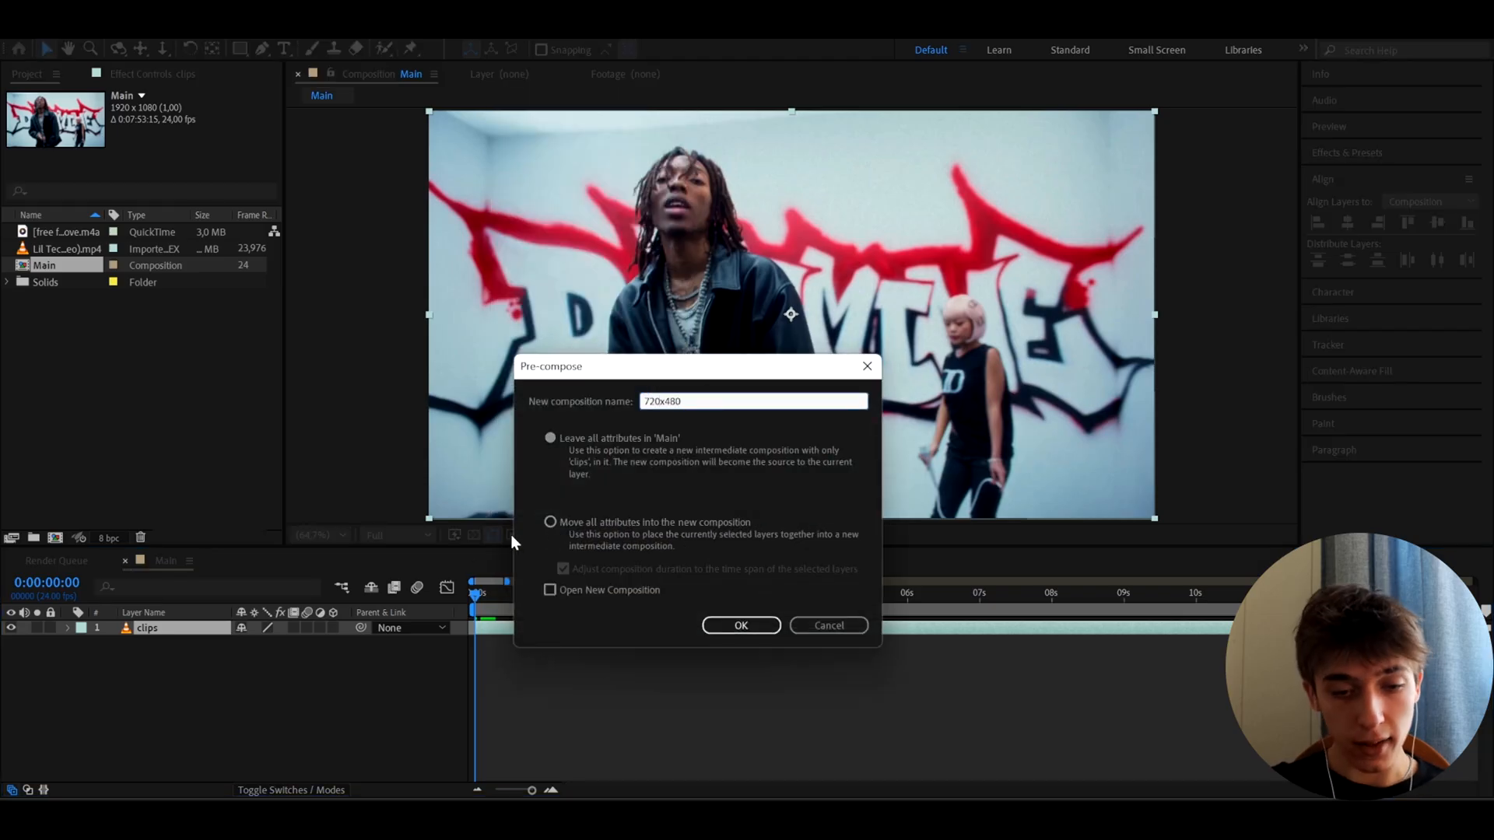
pyautogui.click(550, 523)
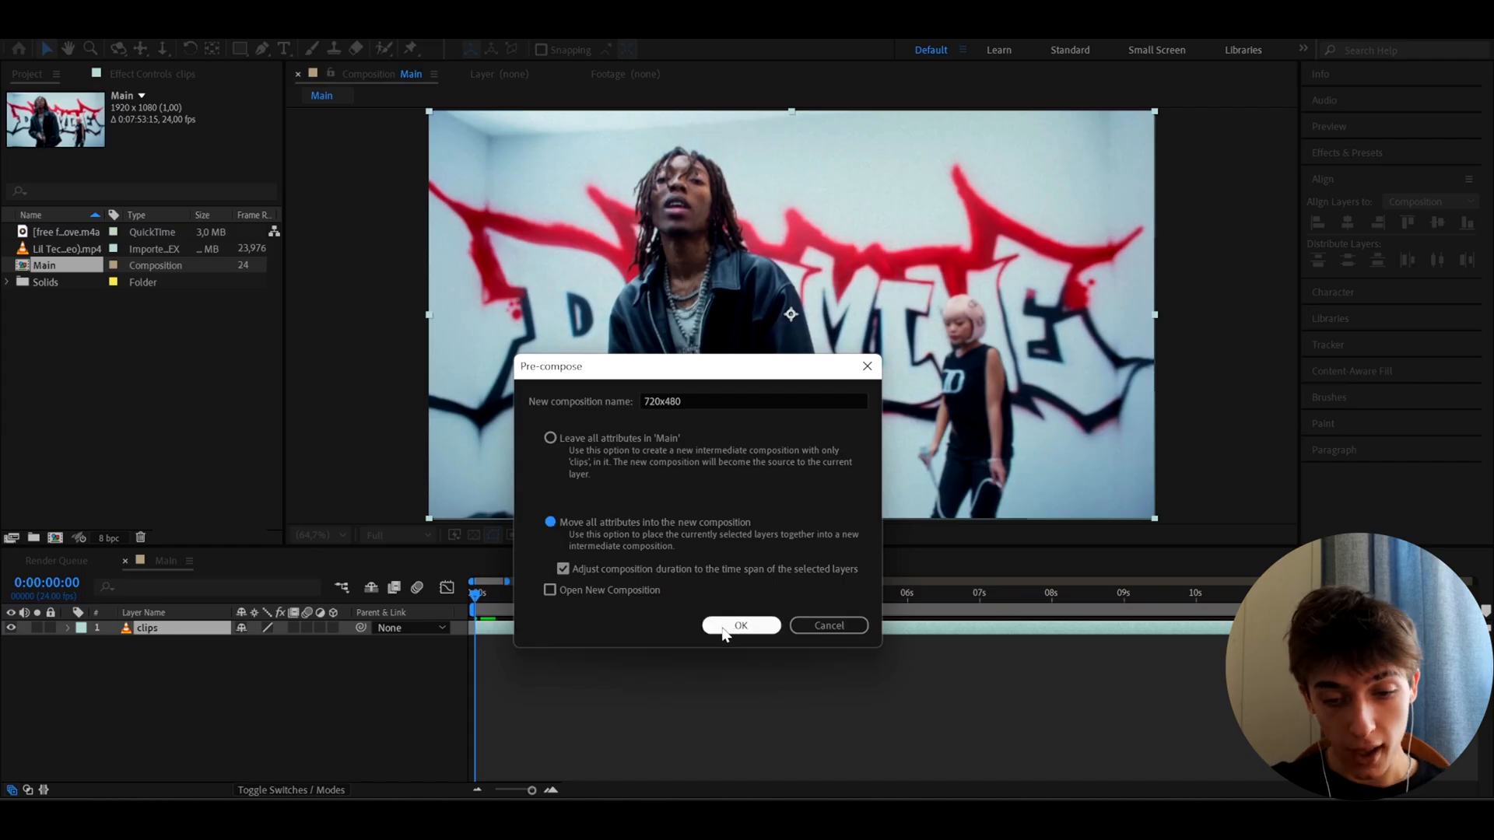
pyautogui.click(741, 626)
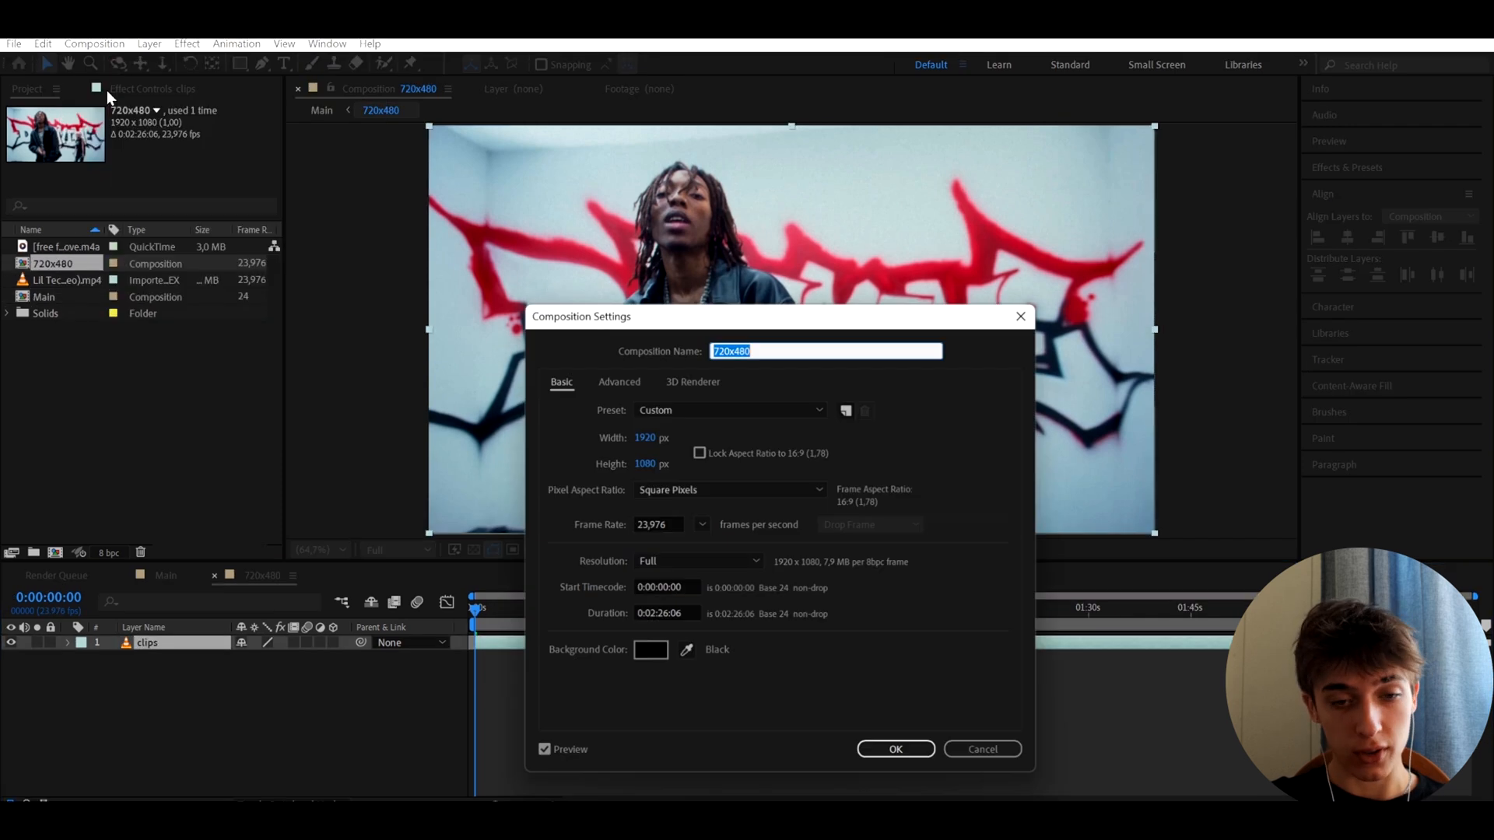
# Resize the composition to 720 by 480 pixels and scale the clip to 46%.
pyautogui.write('7')
pyautogui.click(654, 462)
pyautogui.write('4')
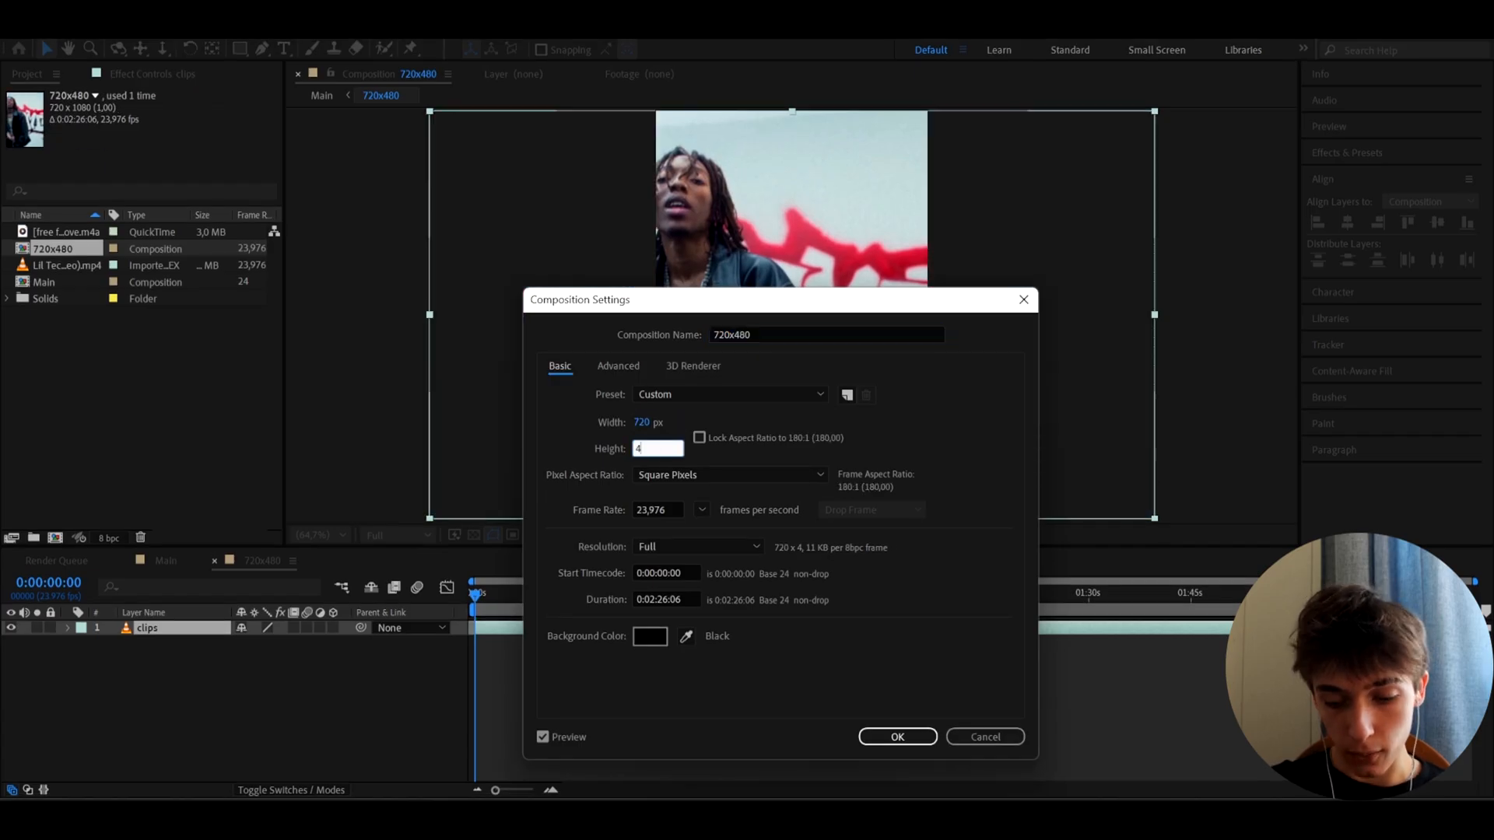
pyautogui.write('80')
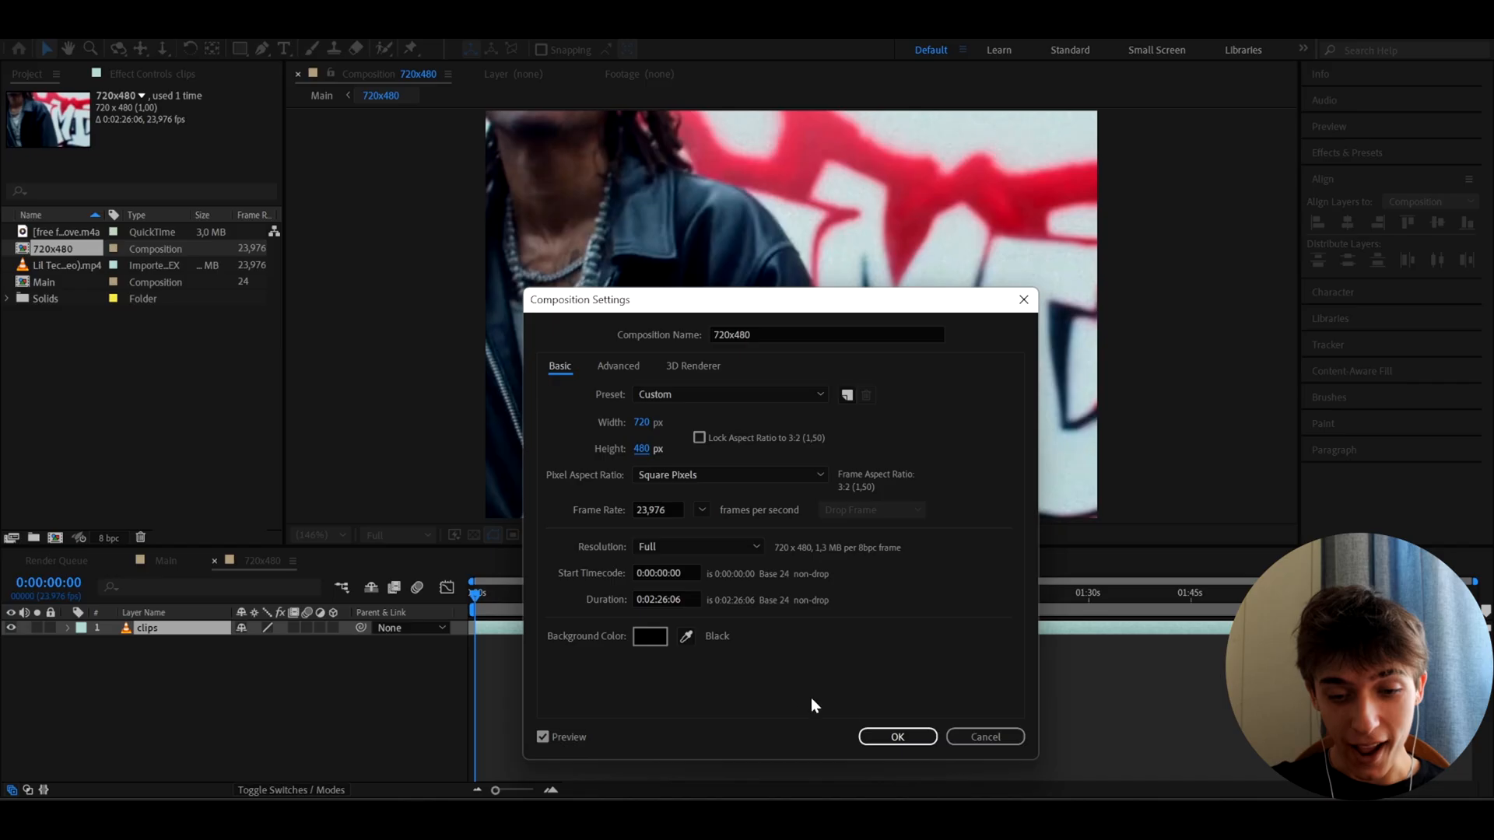
pyautogui.click(896, 736)
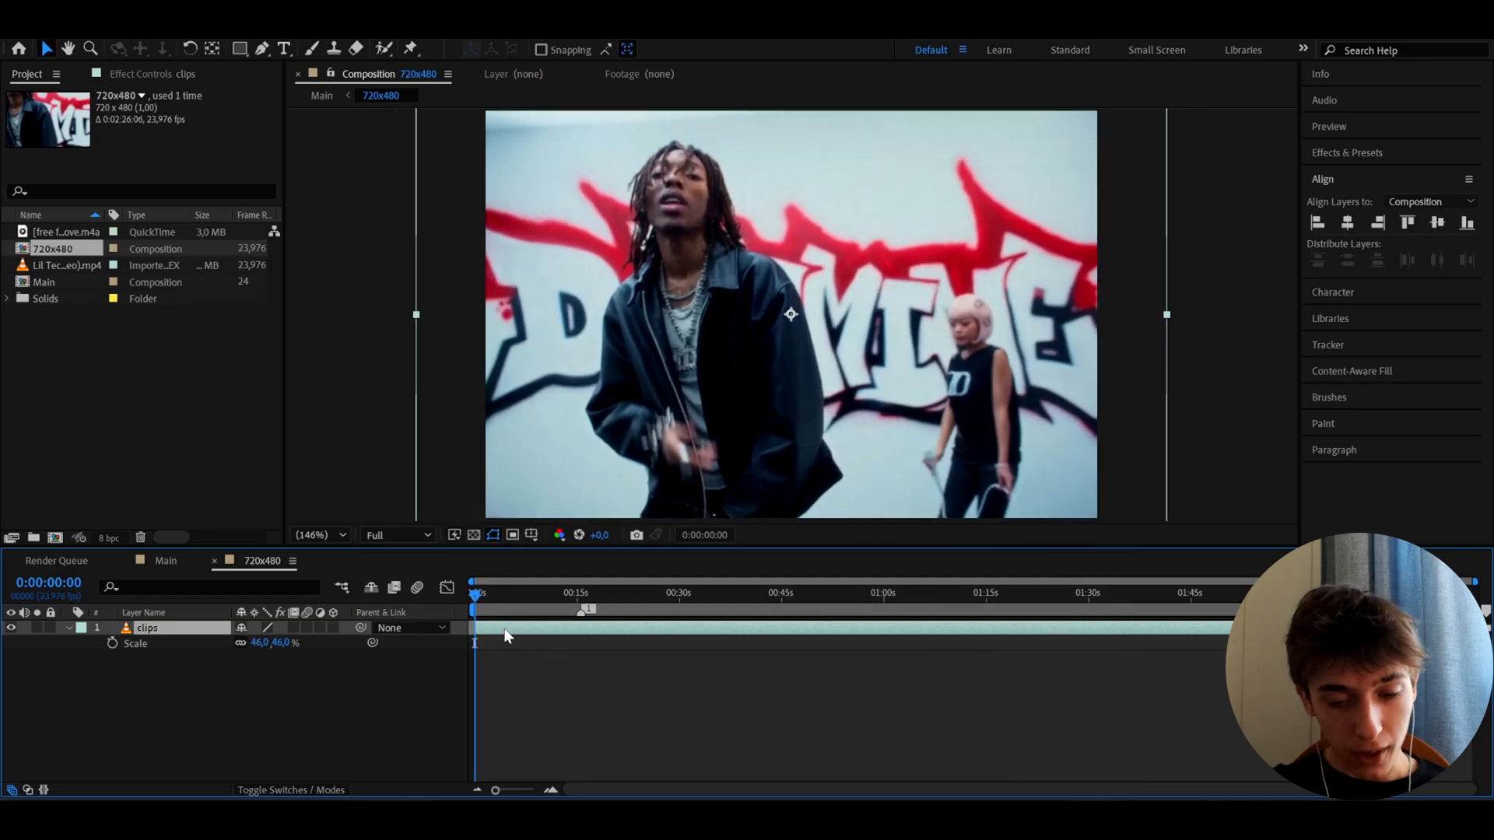
# Create an adjustment layer above the clip and add Fast Box Blur to it.
pyautogui.press('ctrl+alt+y')
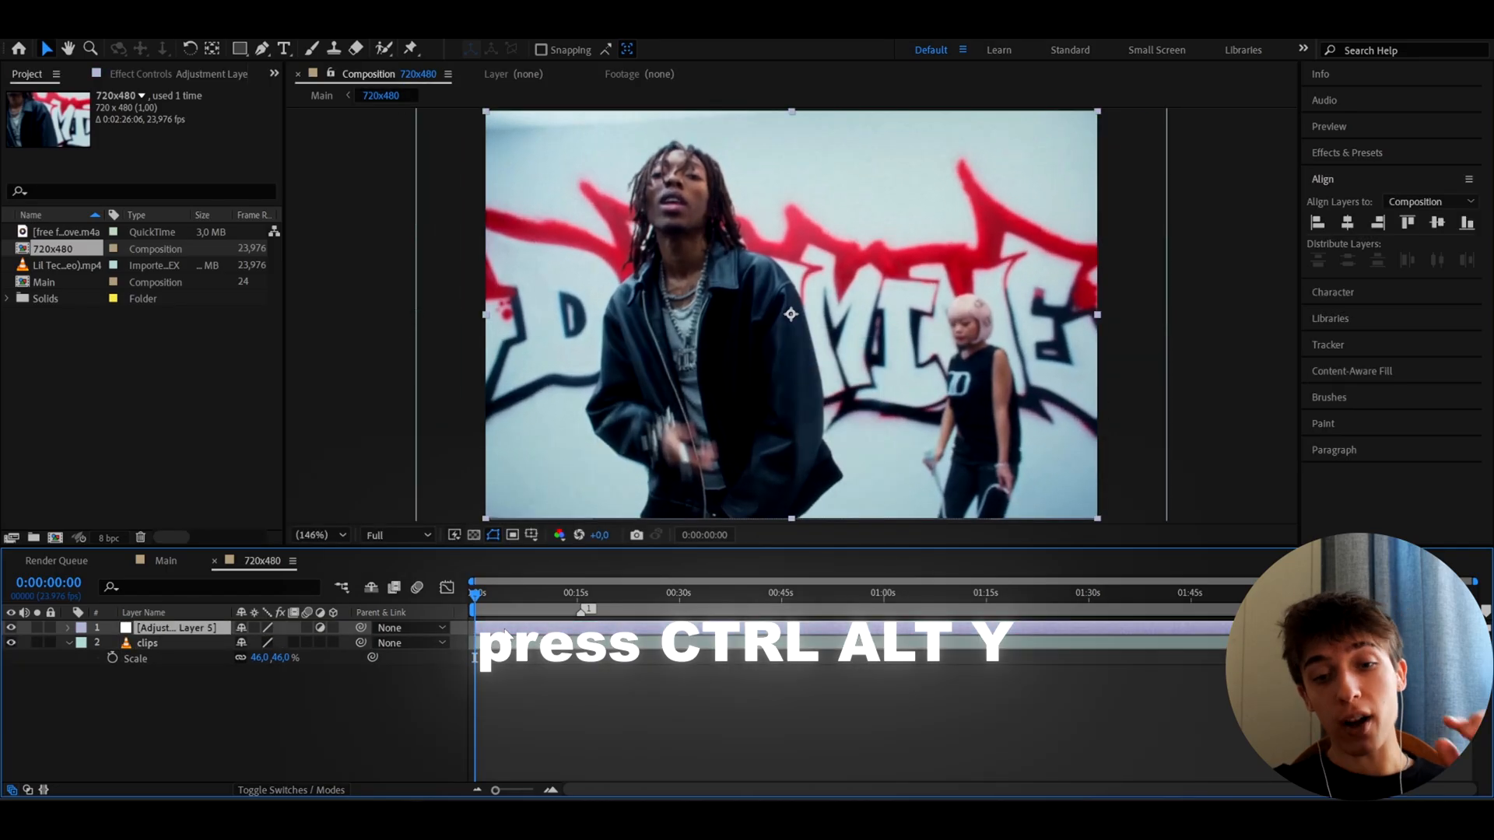
pyautogui.press('ctrl+alt+y')
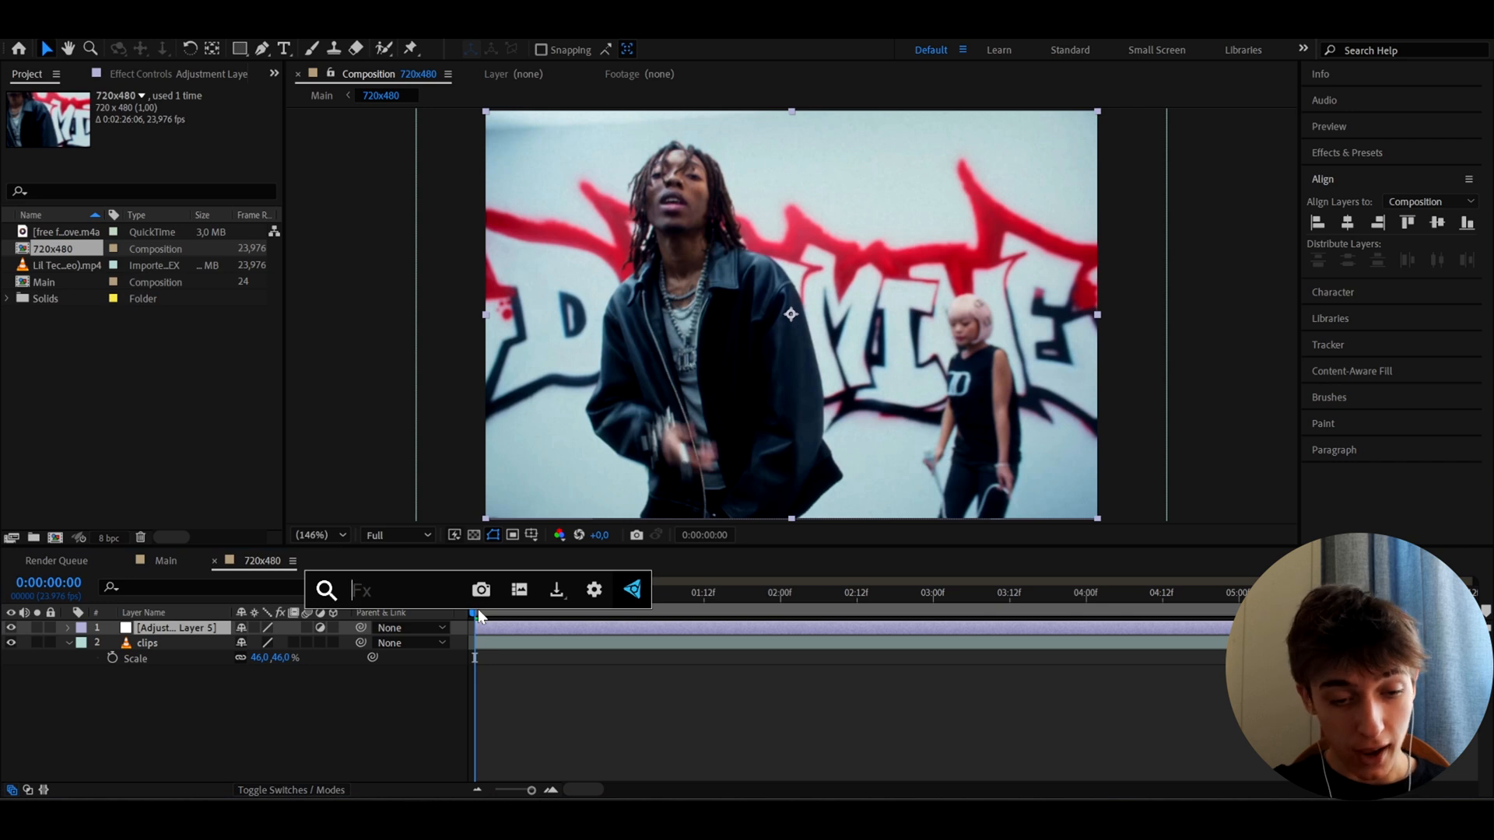
pyautogui.write('fast')
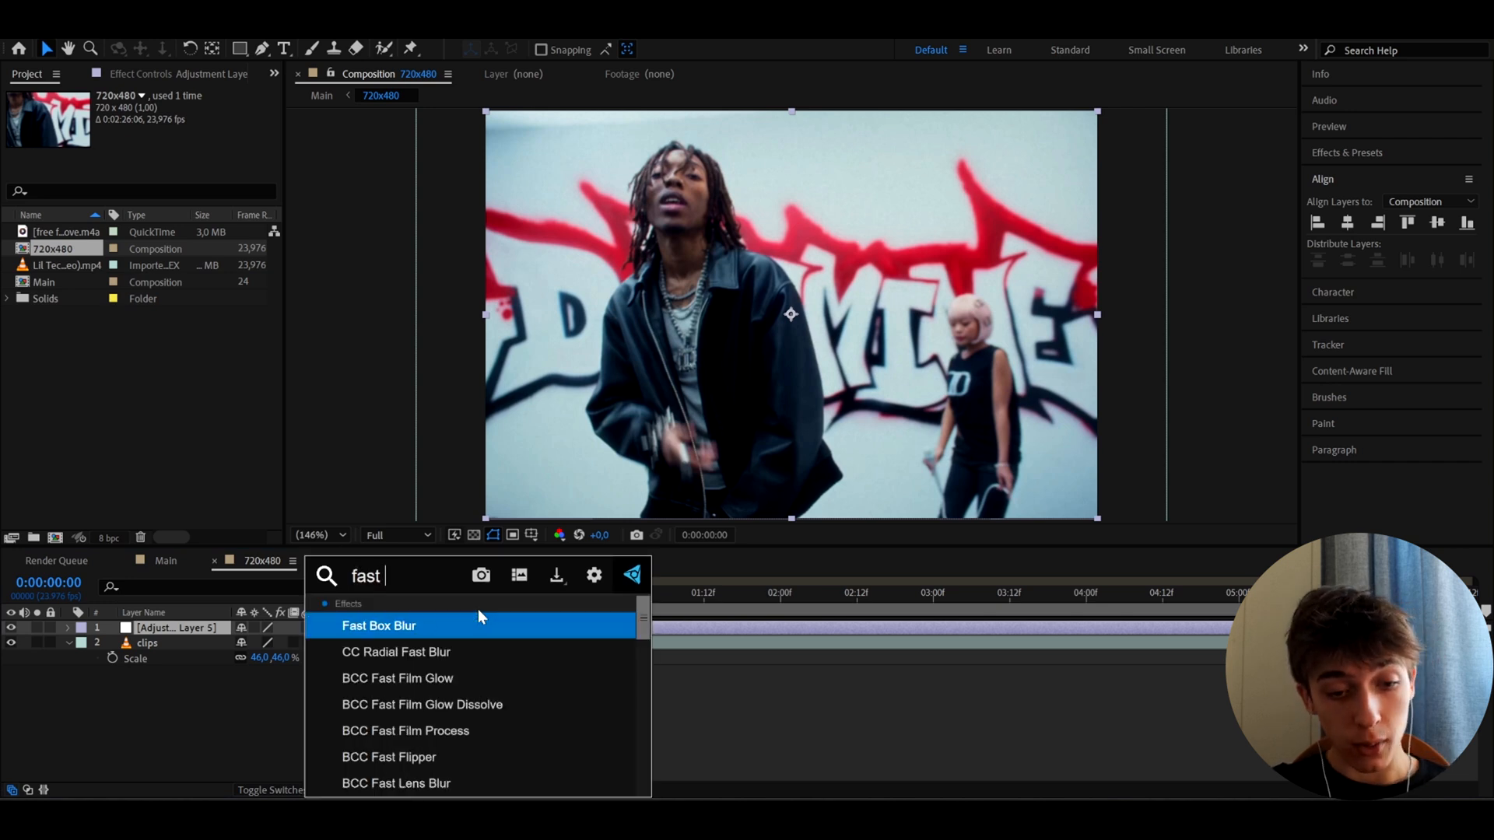
pyautogui.doubleClick(378, 625)
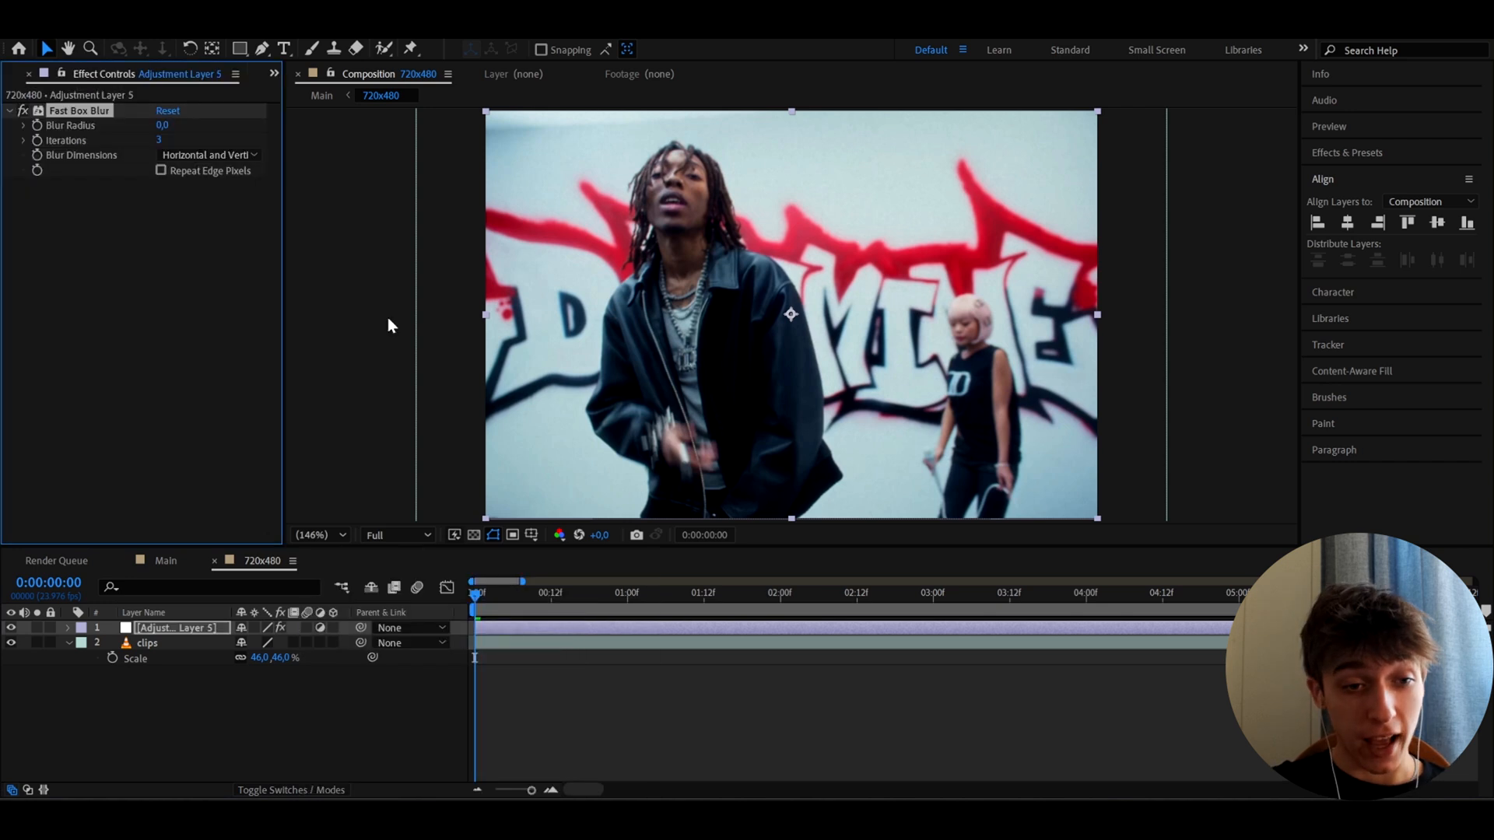
pyautogui.click(171, 124)
pyautogui.write('0,8')
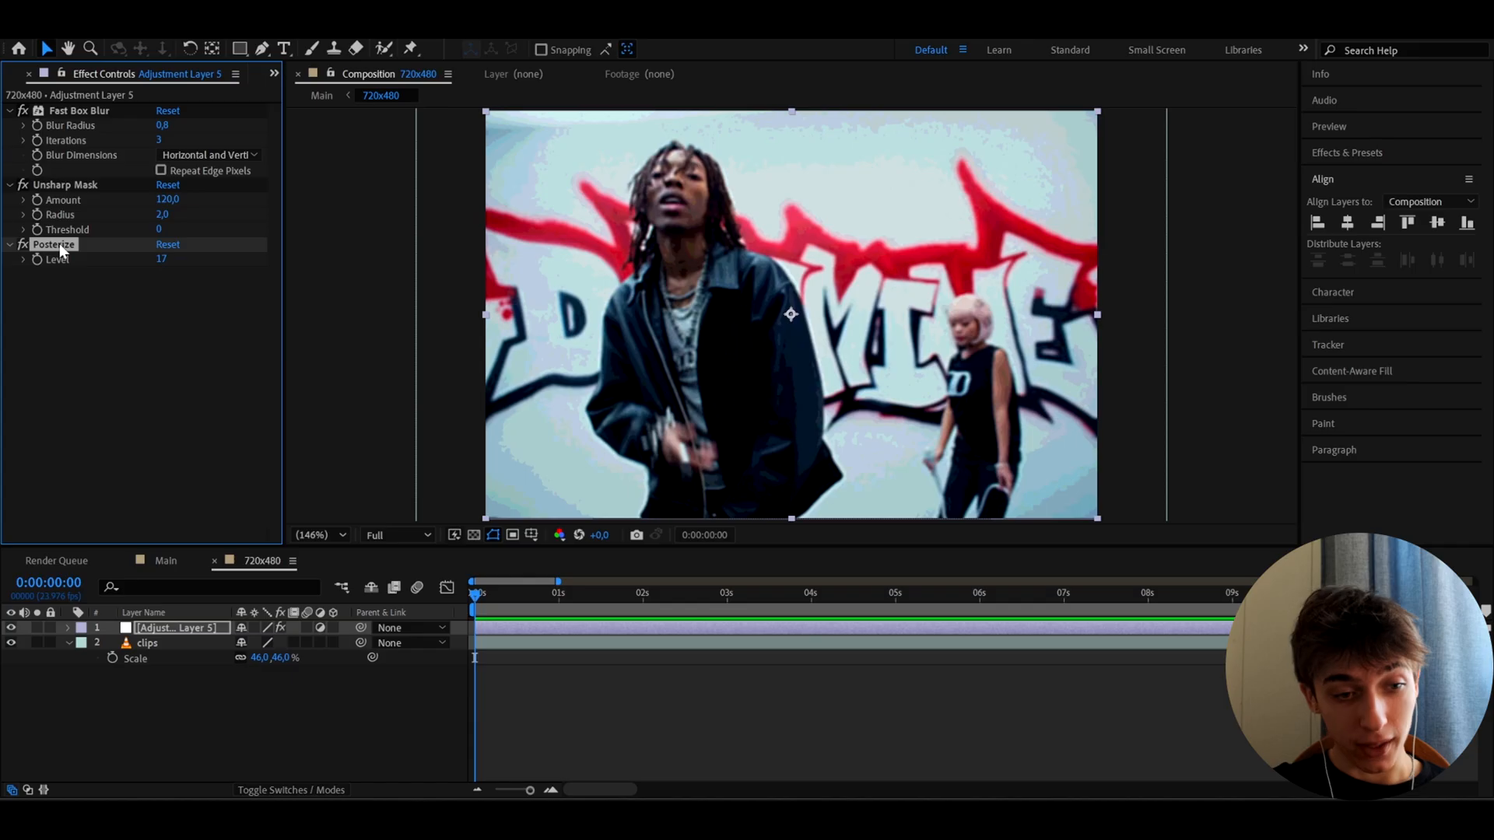
# Add Unsharp Mask, Posterize and JpegDamage to the adjustment layer.
pyautogui.write('s')
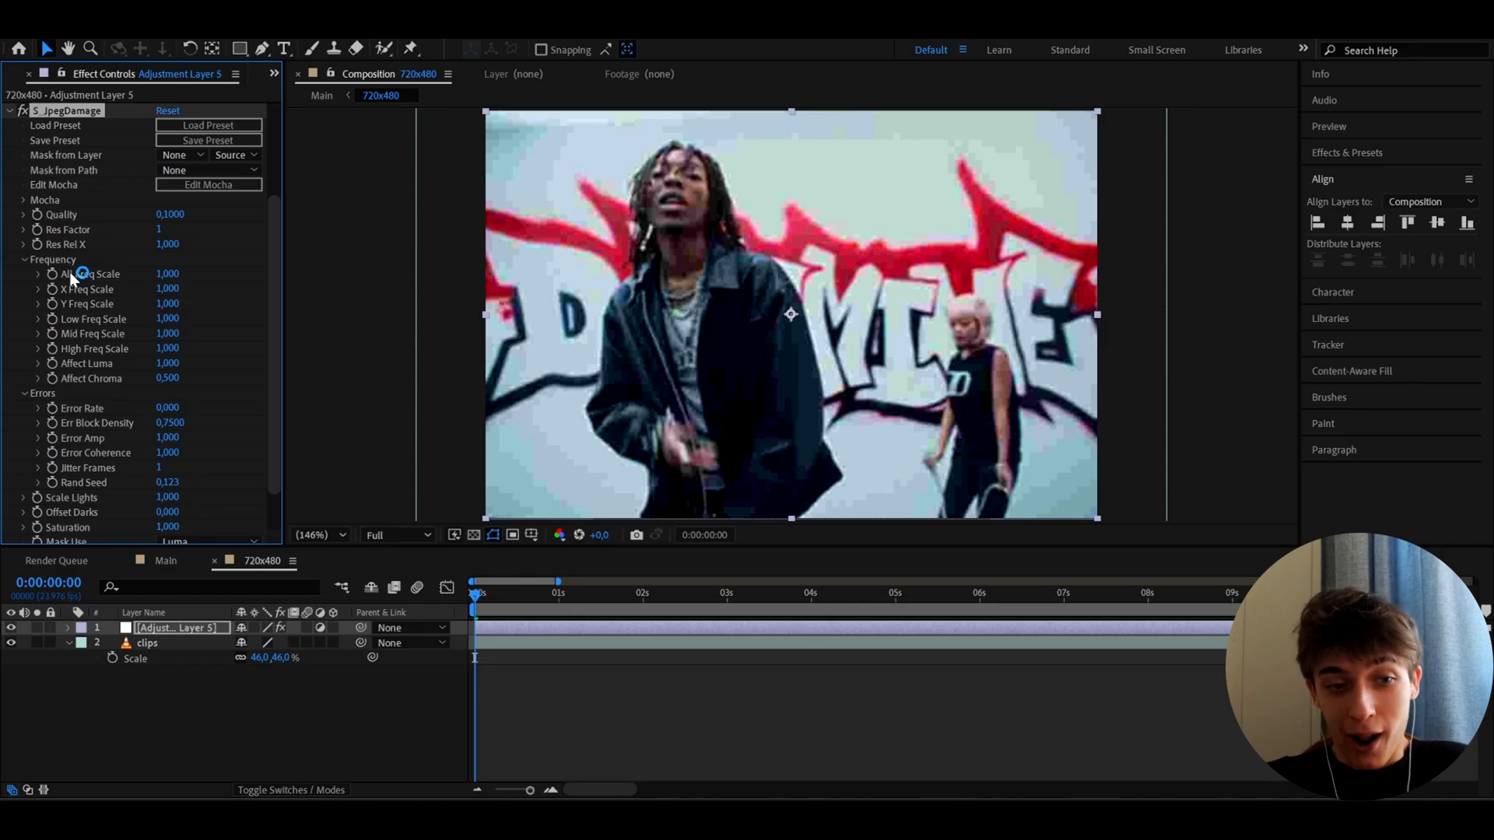
pyautogui.moveTo(170, 214); pyautogui.dragTo(169, 213)
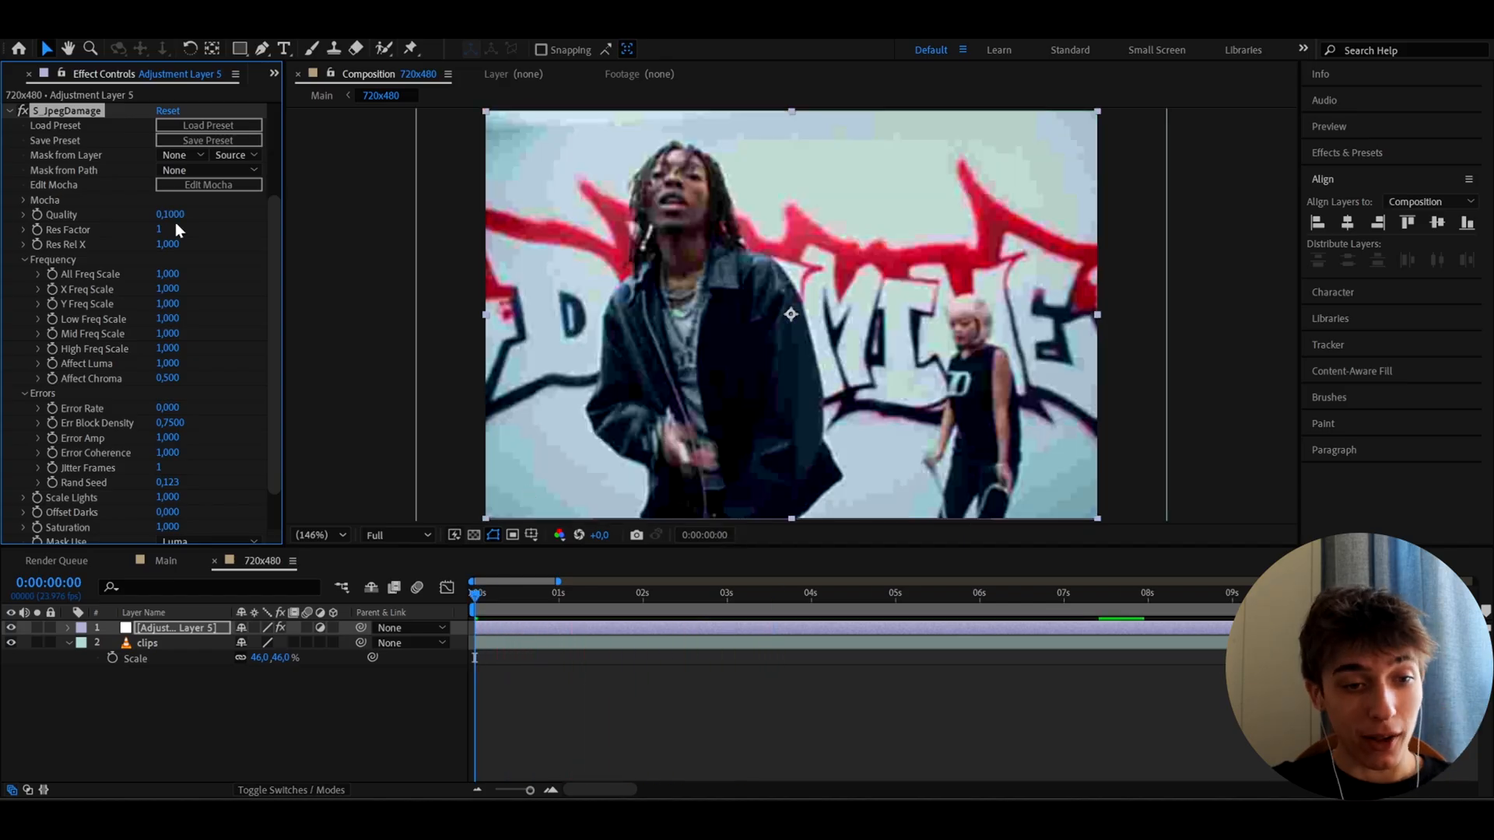
pyautogui.scroll(-3)
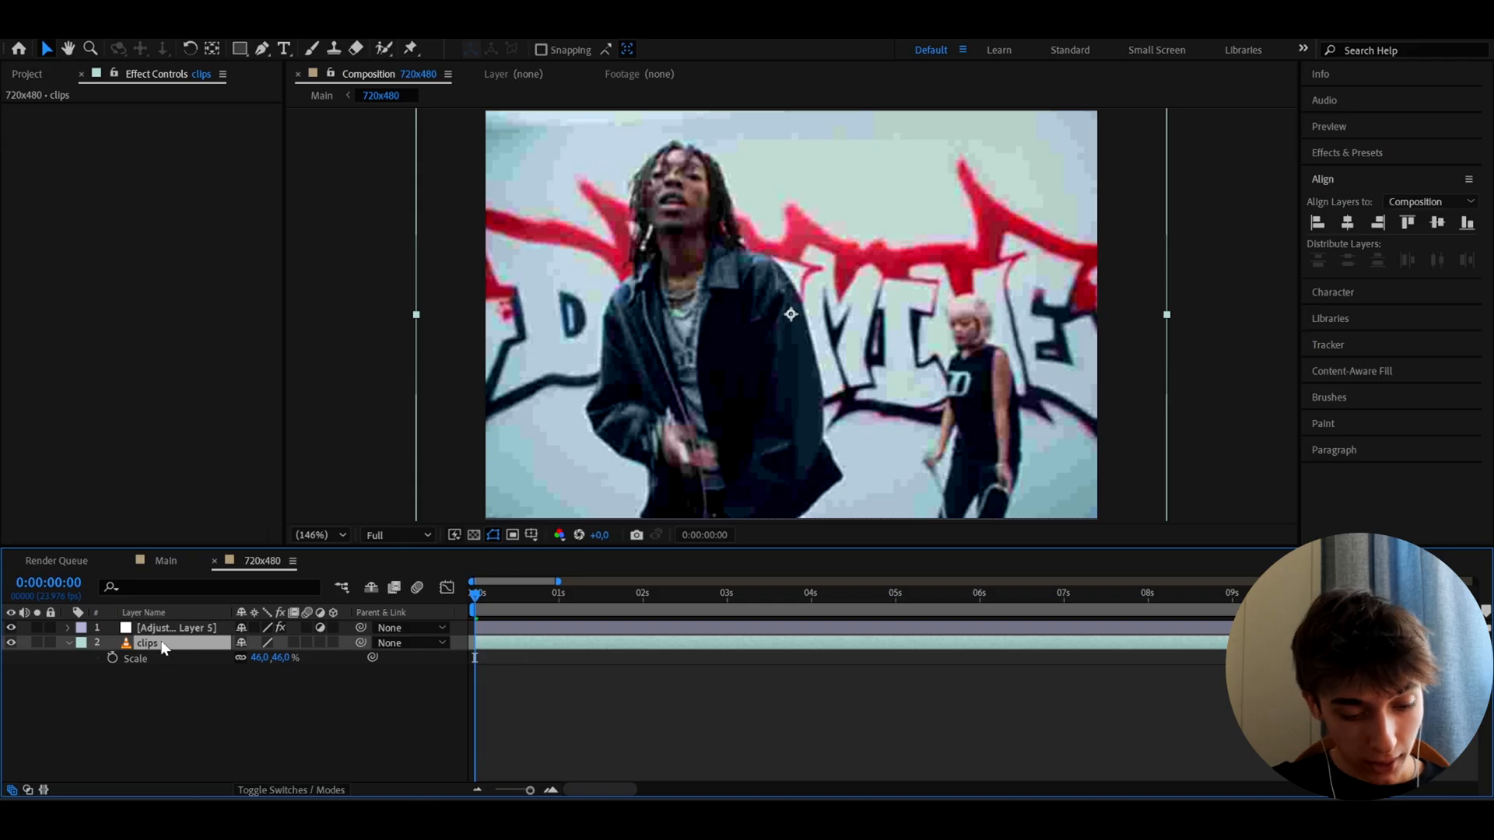
# Duplicate the clips layer and apply Block Dissolve at 47% transition completion.
pyautogui.press('ctrl+d')
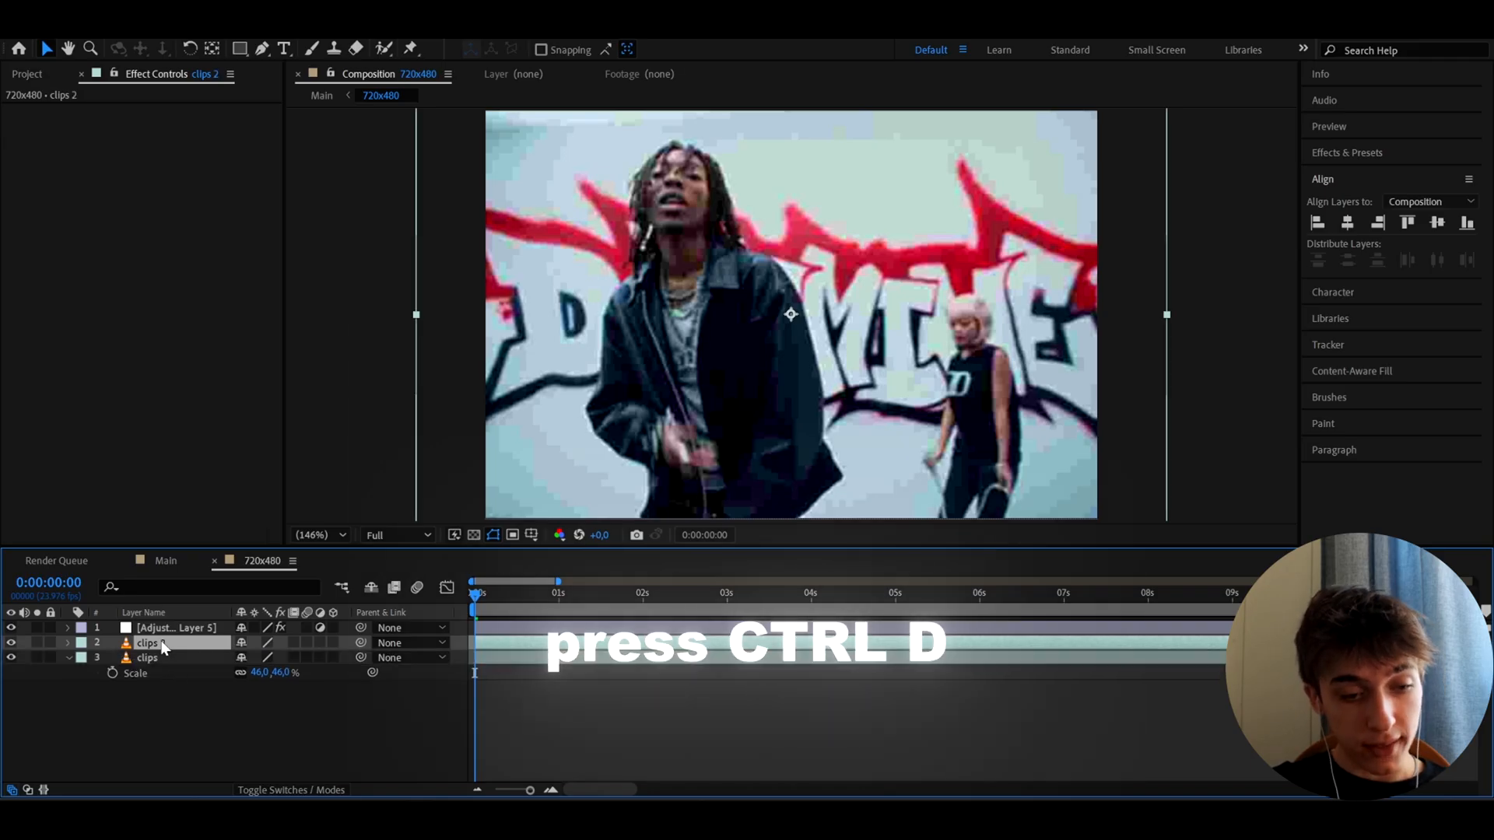
pyautogui.press('ctrl+d')
pyautogui.write('block')
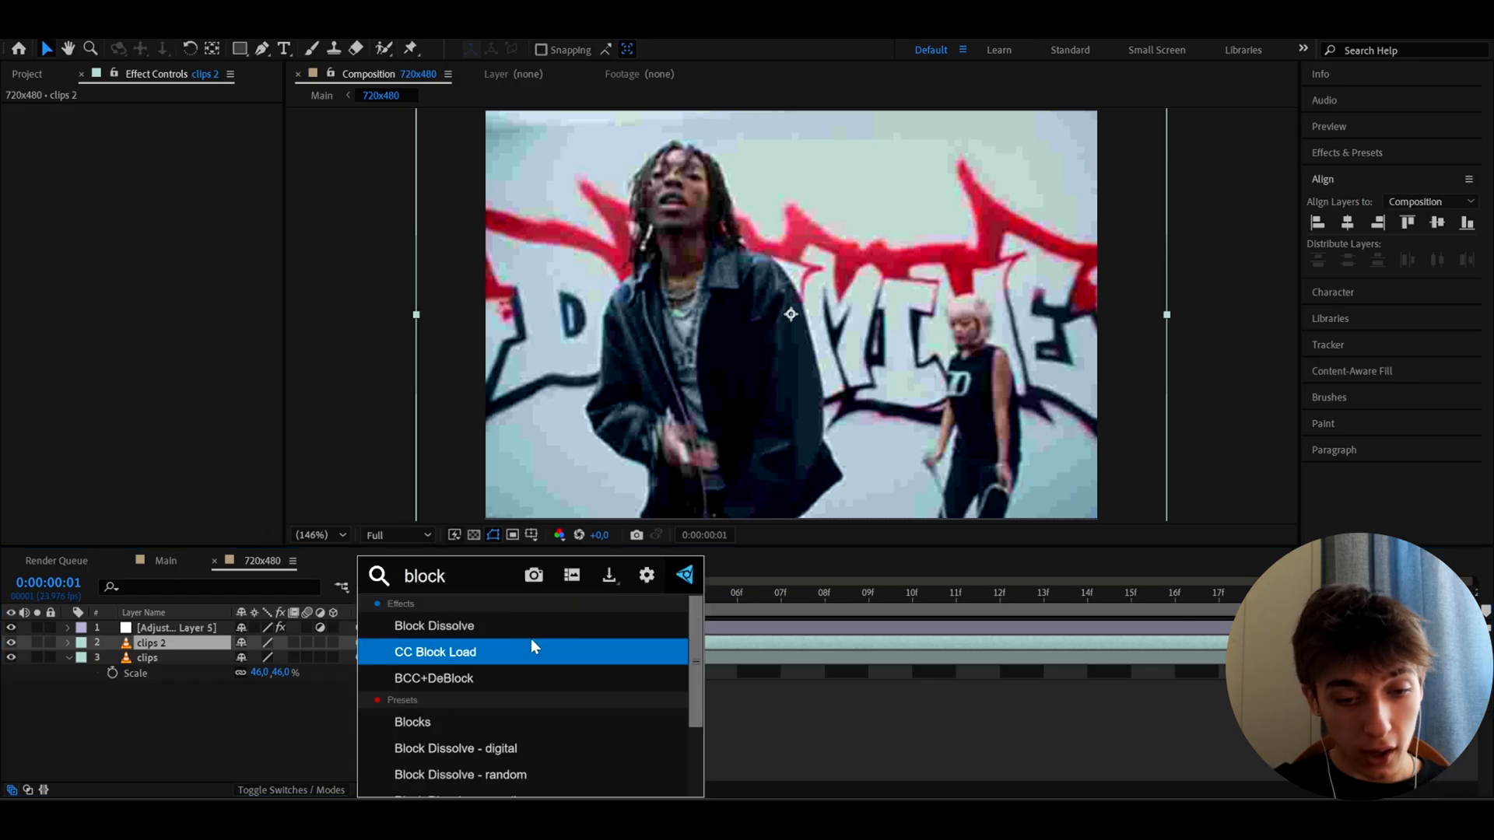
pyautogui.doubleClick(434, 625)
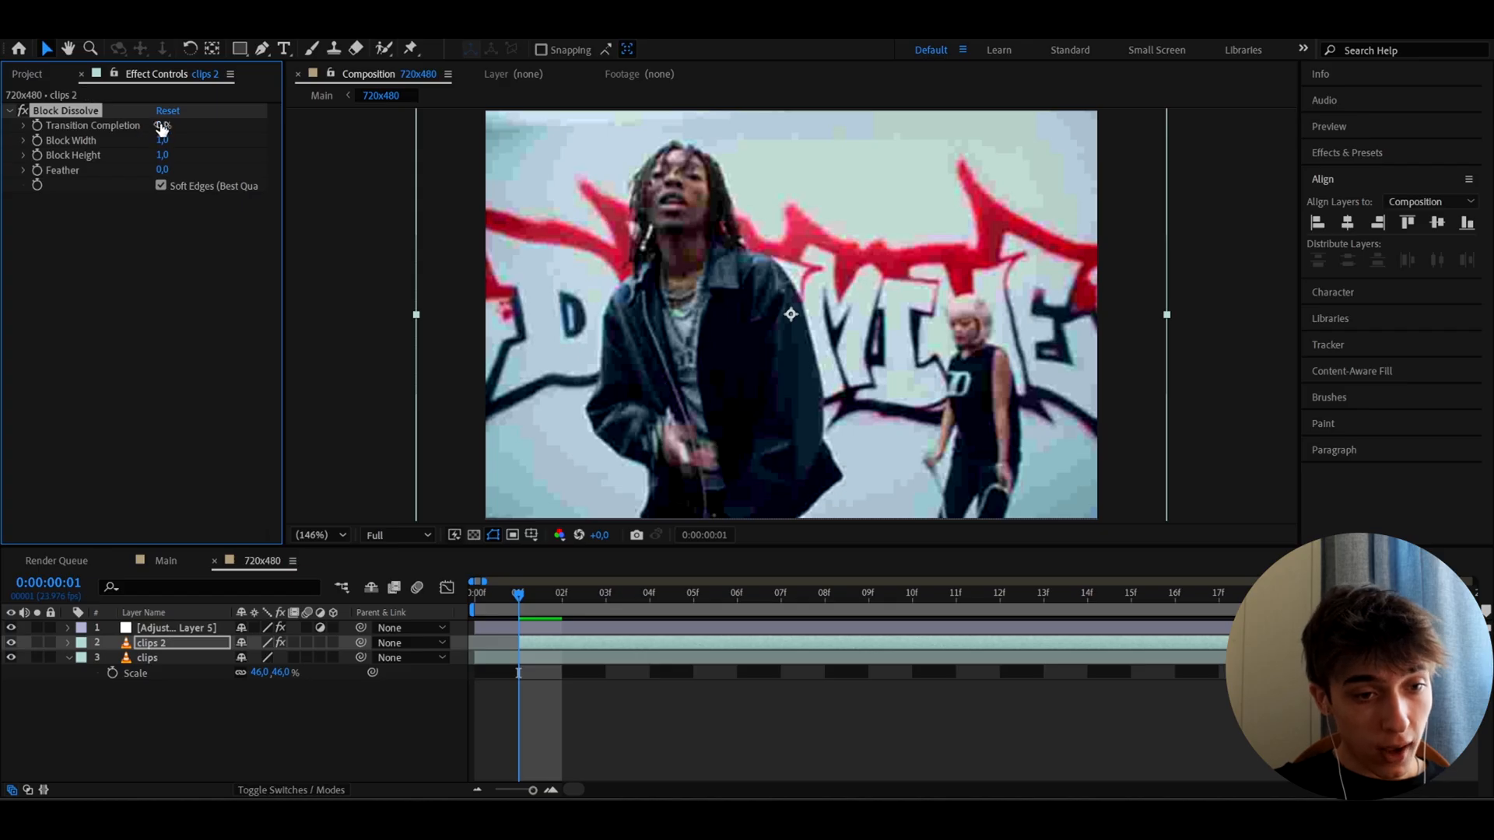
pyautogui.moveTo(161, 125); pyautogui.dragTo(176, 124)
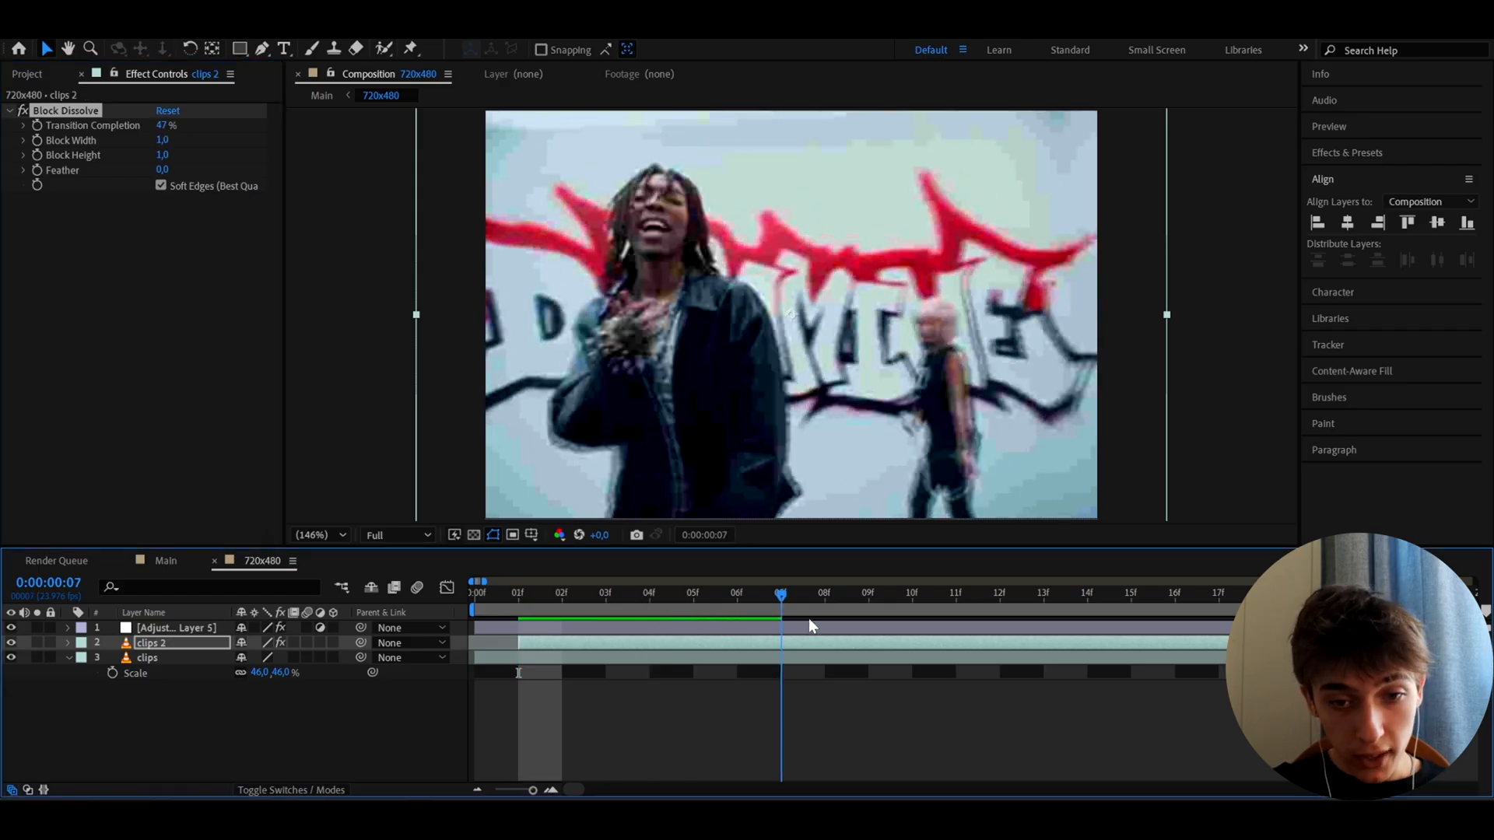
# Set block width 7, height 1 and feather 0, previewing the pixelation over time.
pyautogui.moveTo(780, 593); pyautogui.dragTo(692, 593)
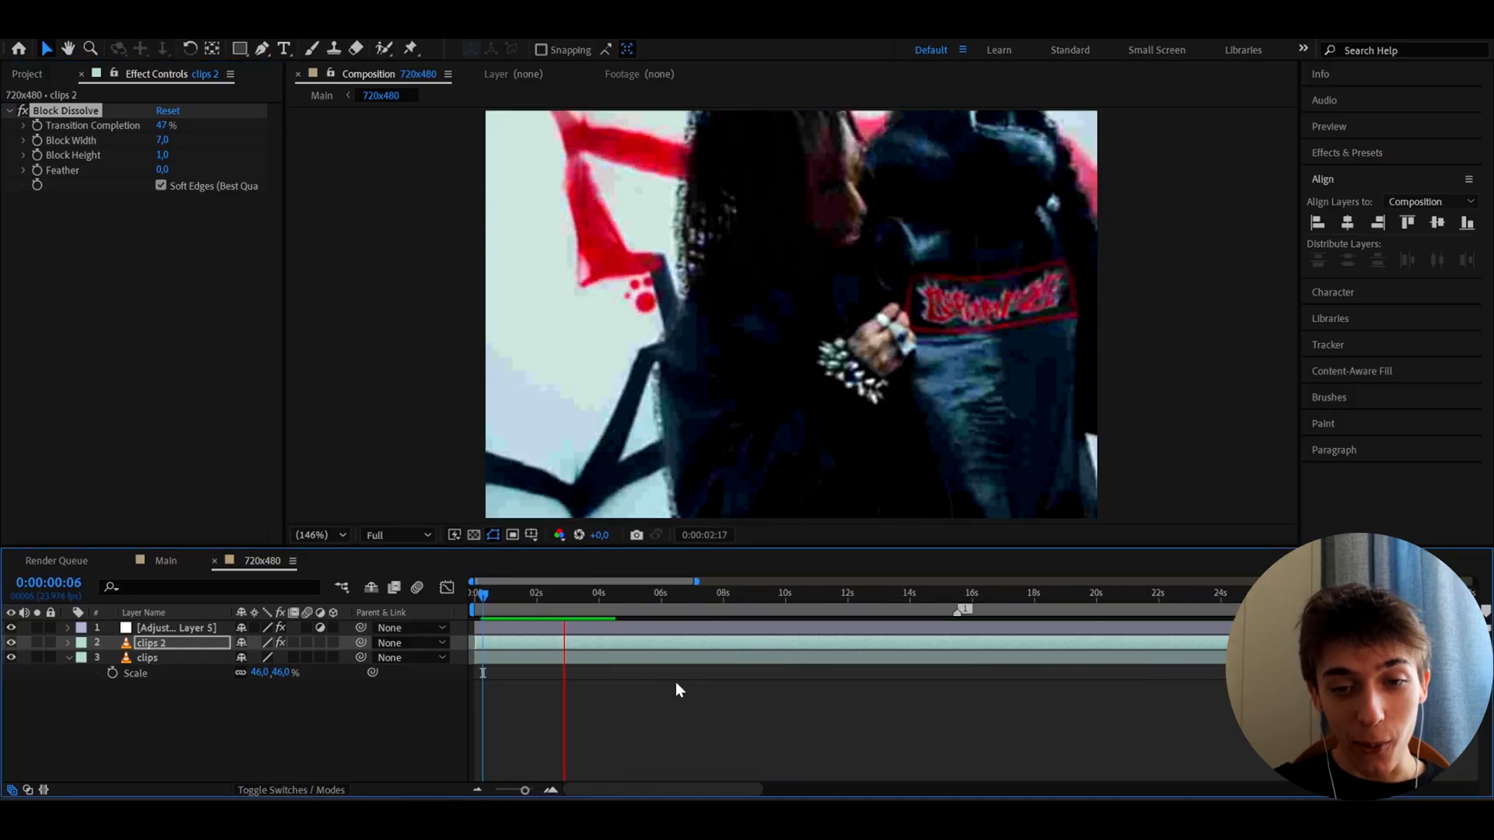
pyautogui.click(628, 607)
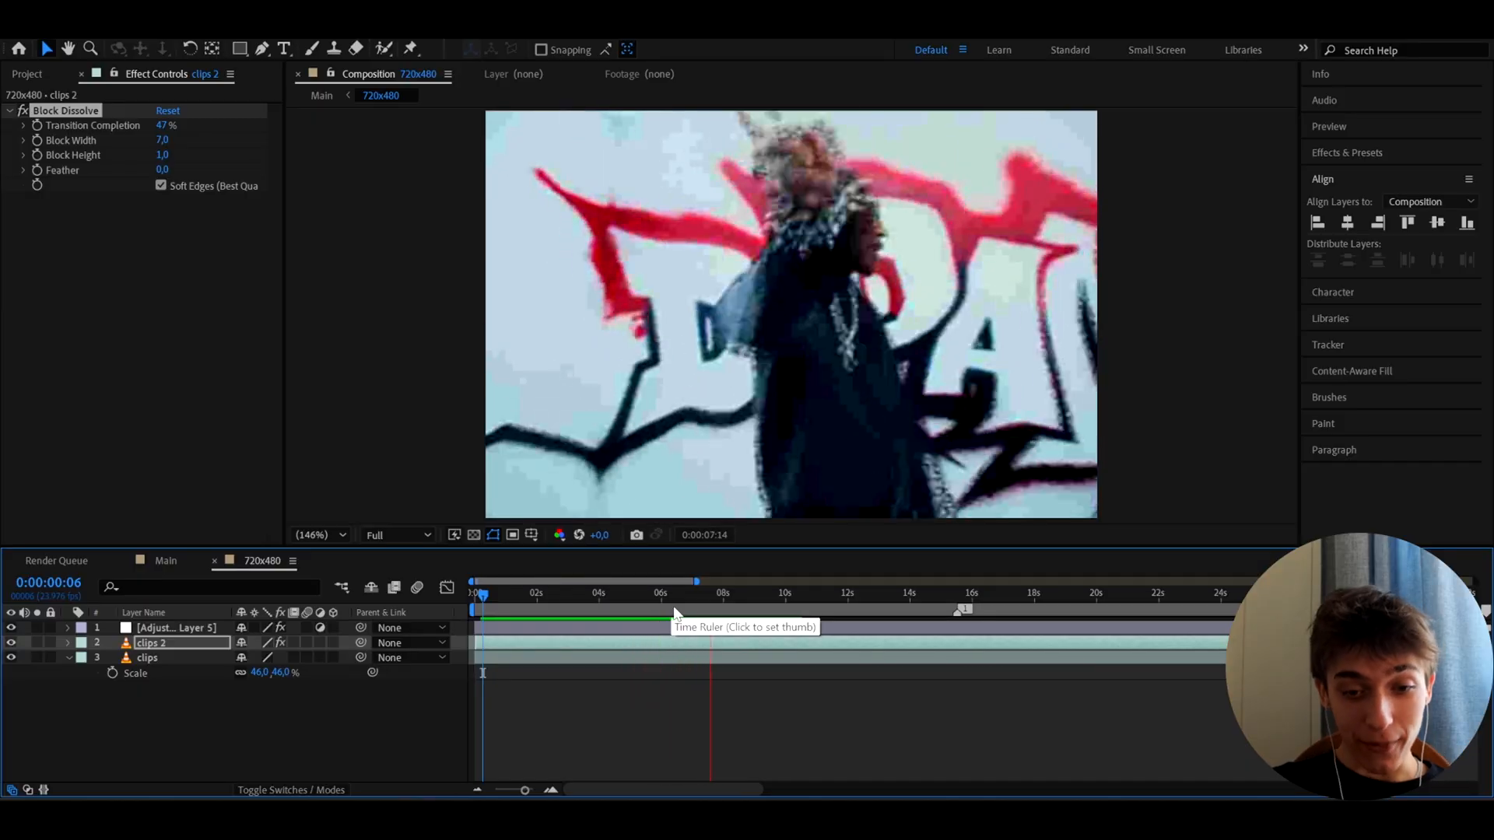
pyautogui.click(707, 593)
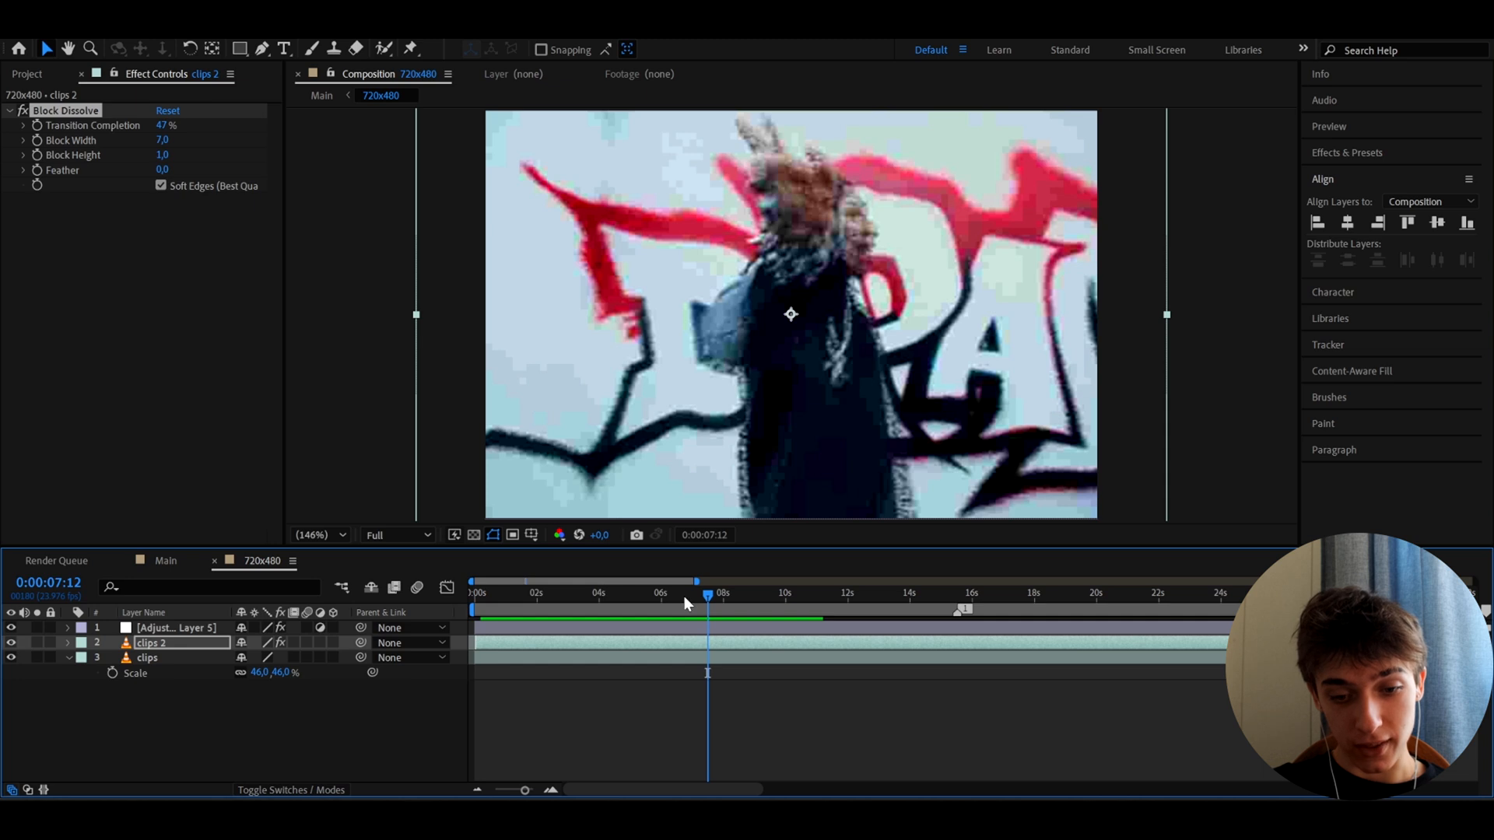
pyautogui.moveTo(707, 580); pyautogui.dragTo(724, 580)
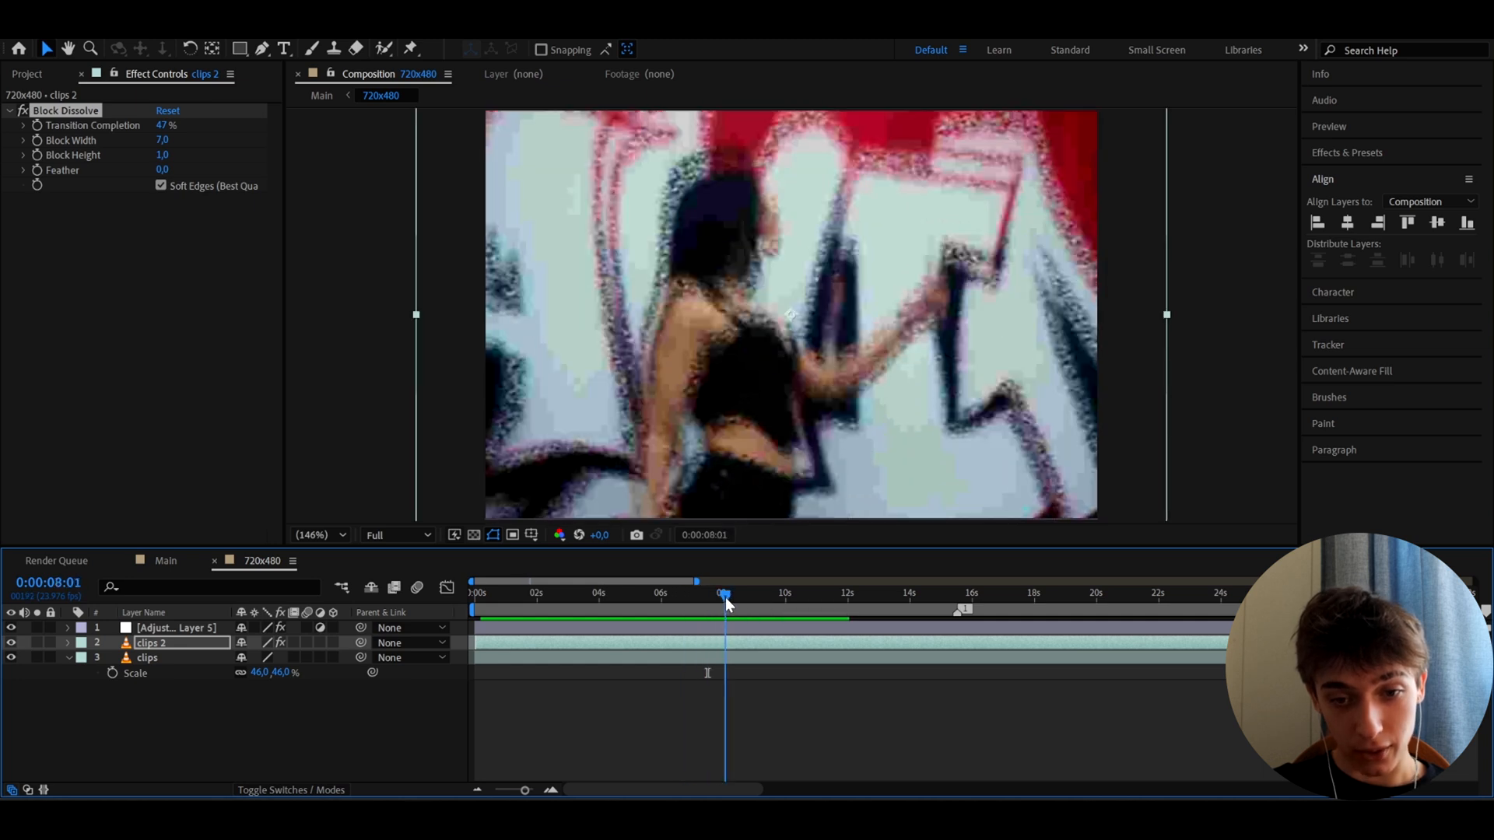
pyautogui.click(171, 154)
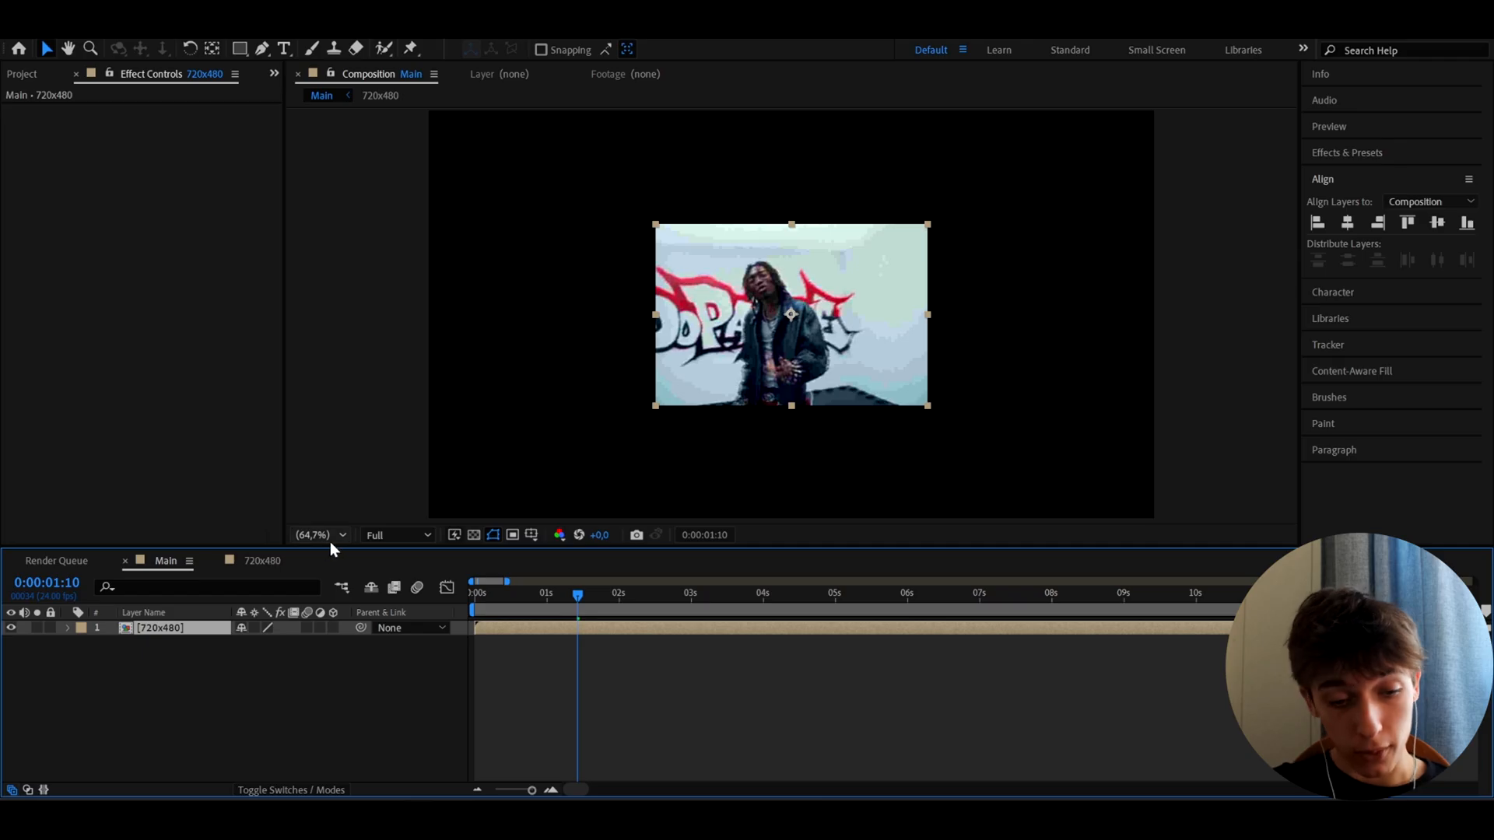
# Scale the 720x480 precomp to 228% in Main and preview the enlarged footage.
pyautogui.click(695, 593)
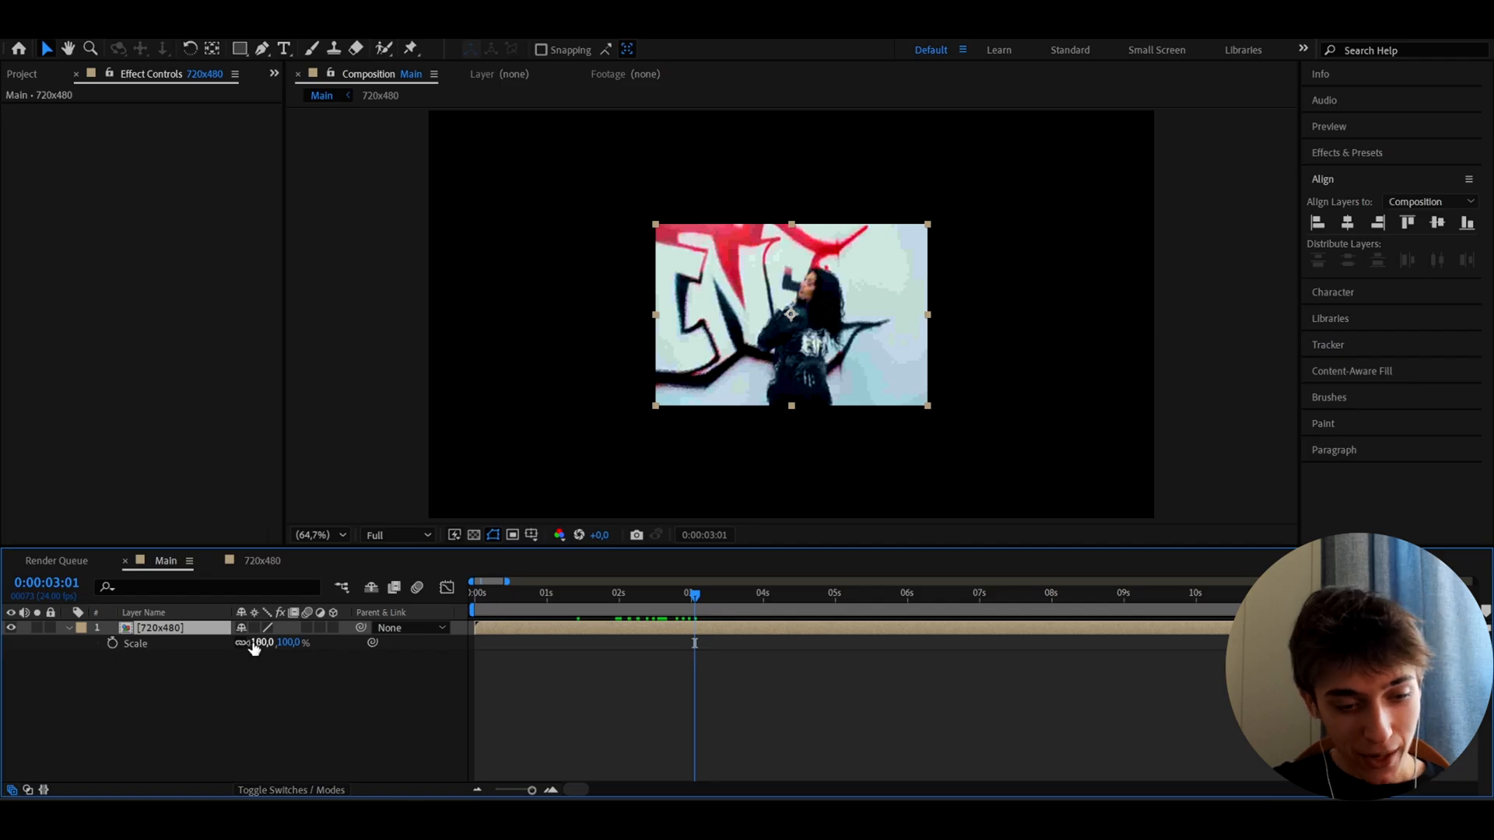
pyautogui.moveTo(261, 643); pyautogui.dragTo(305, 643)
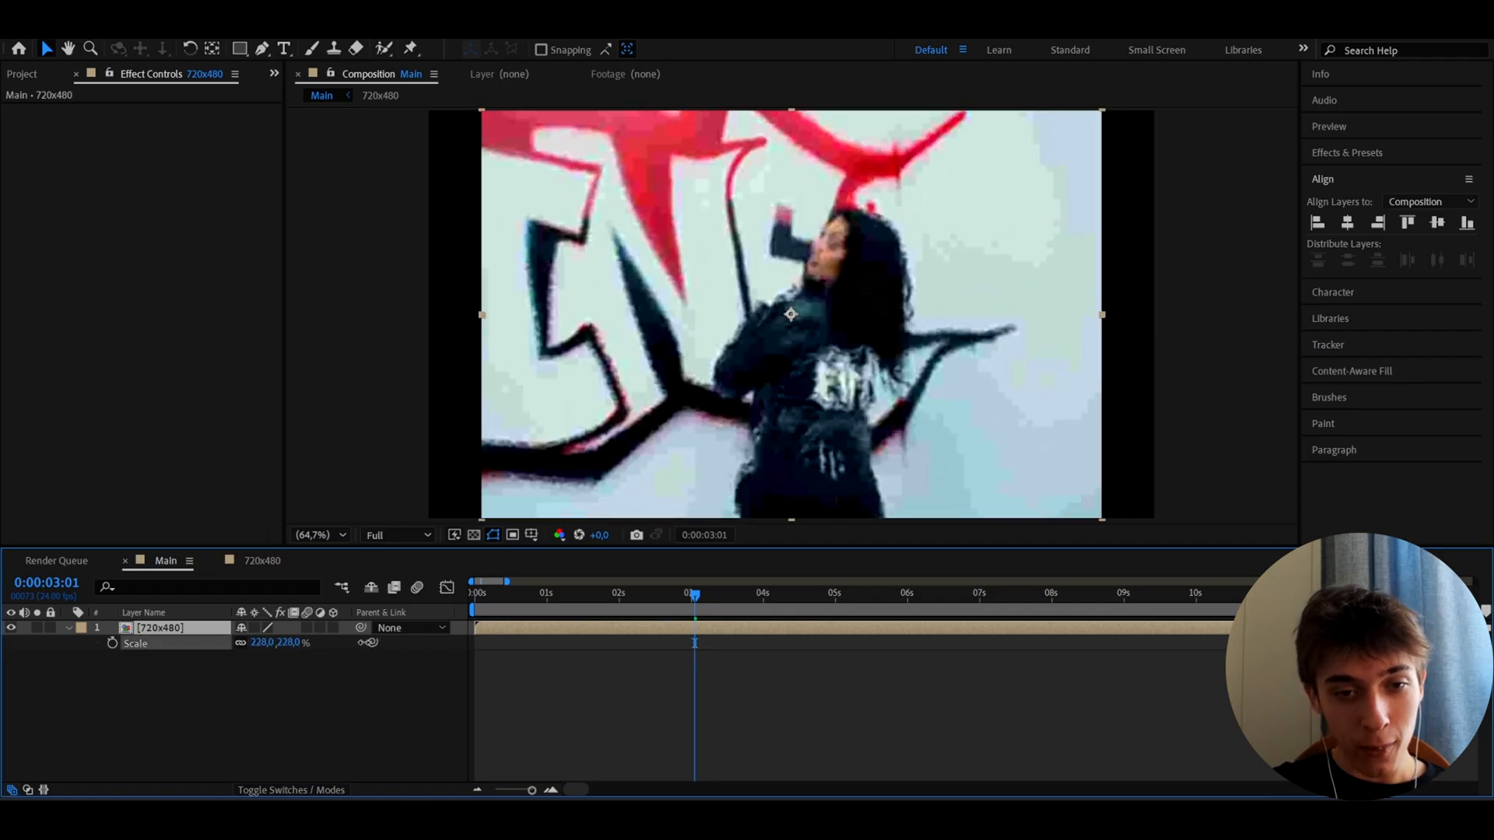
pyautogui.doubleClick(159, 627)
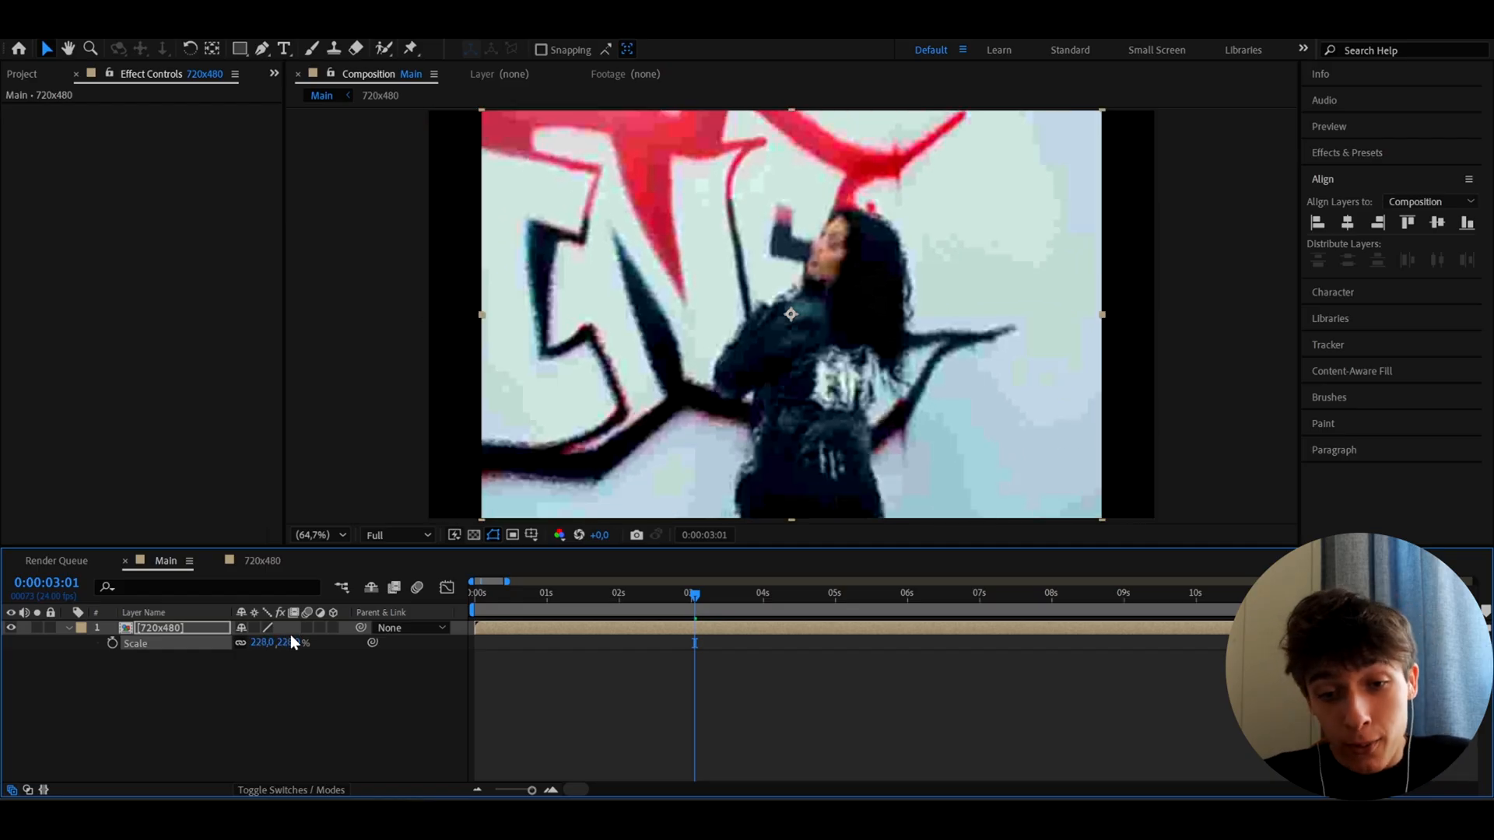
pyautogui.click(565, 593)
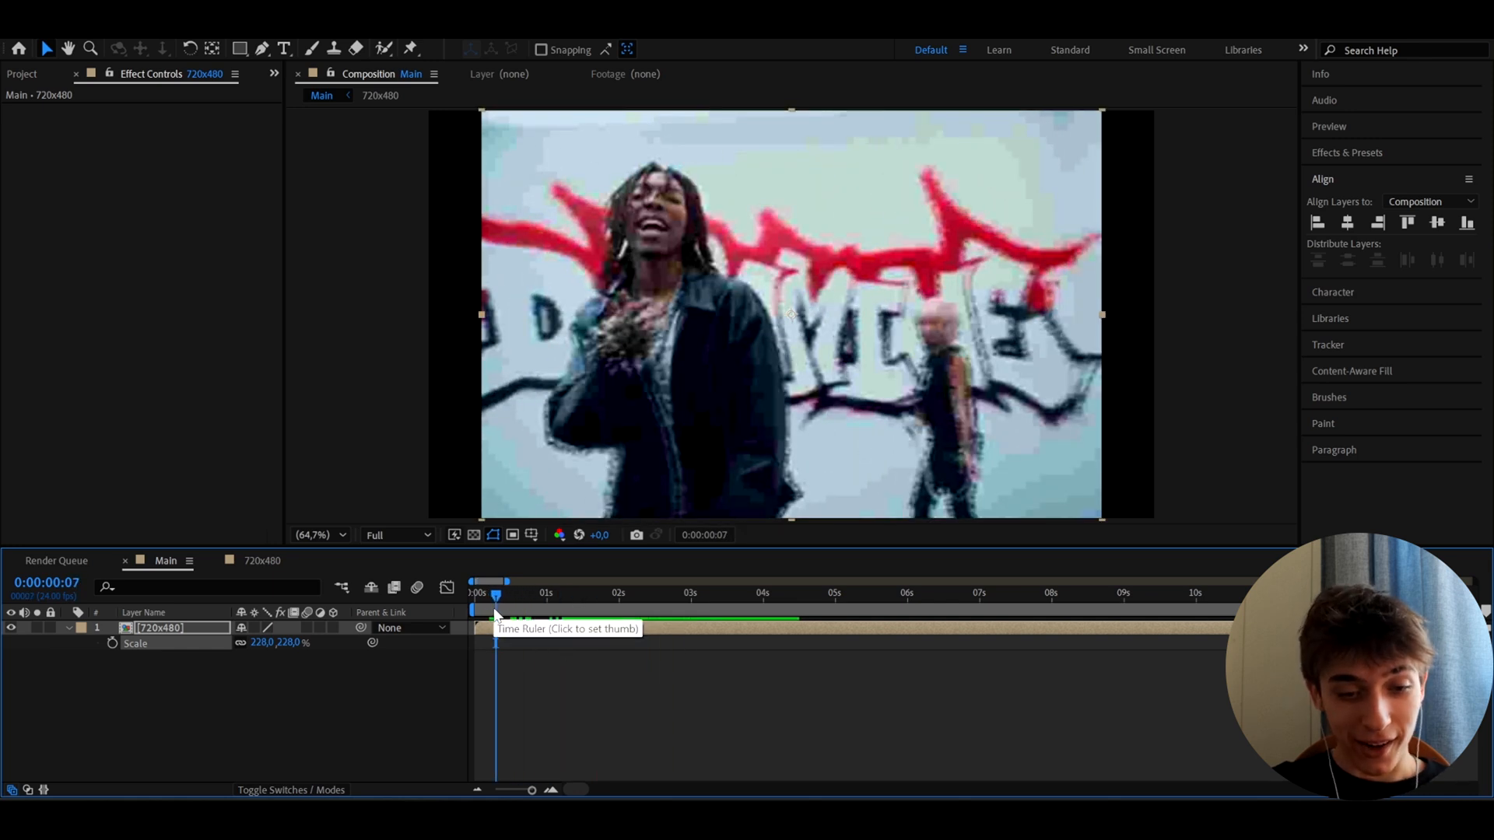
pyautogui.moveTo(495, 593); pyautogui.dragTo(547, 593)
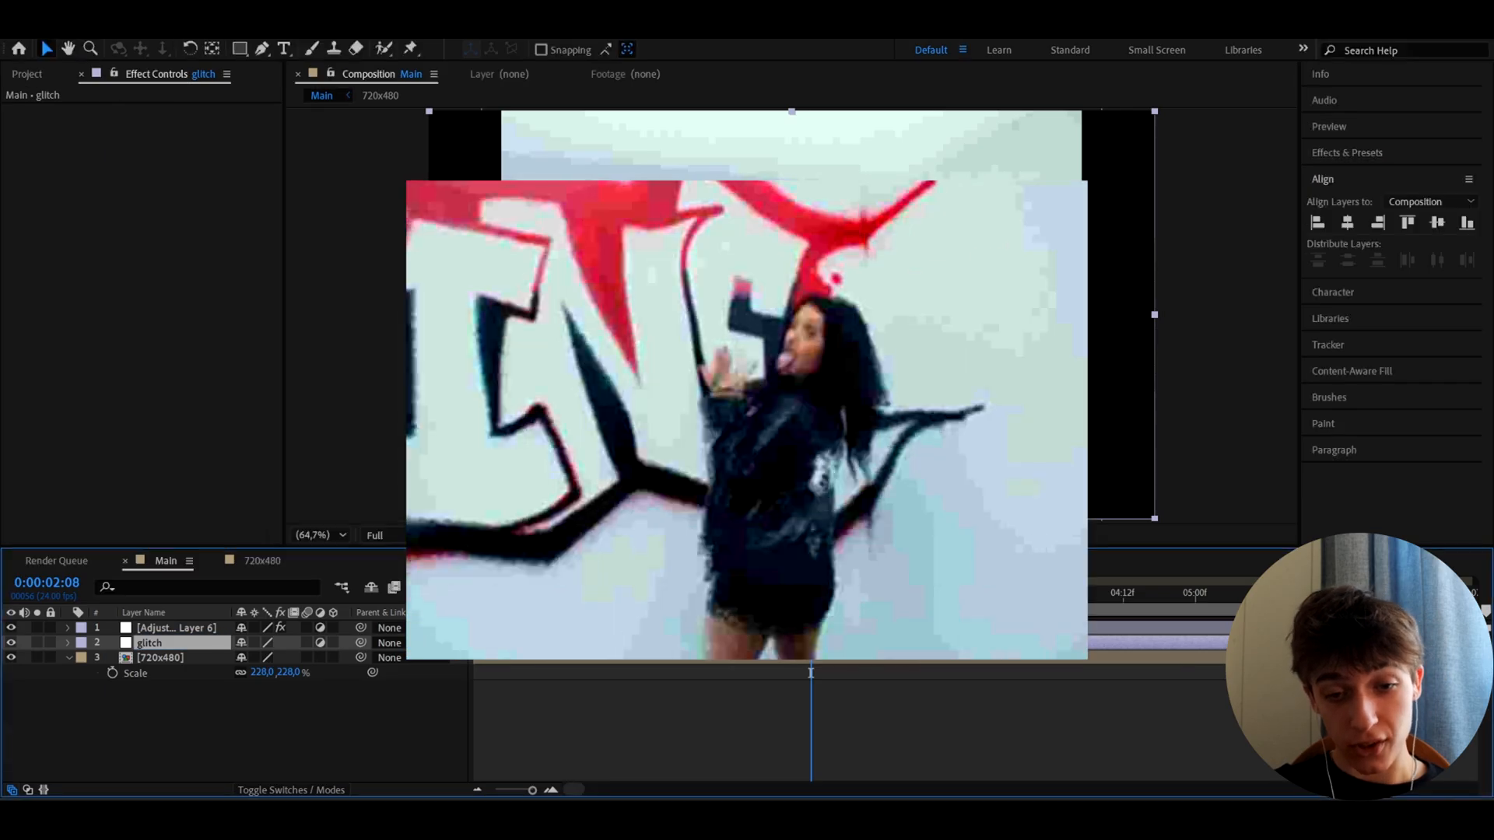
# Add an adjustment layer and a solid named 'glitch' above the 720x480 precomp.
pyautogui.click(1346, 153)
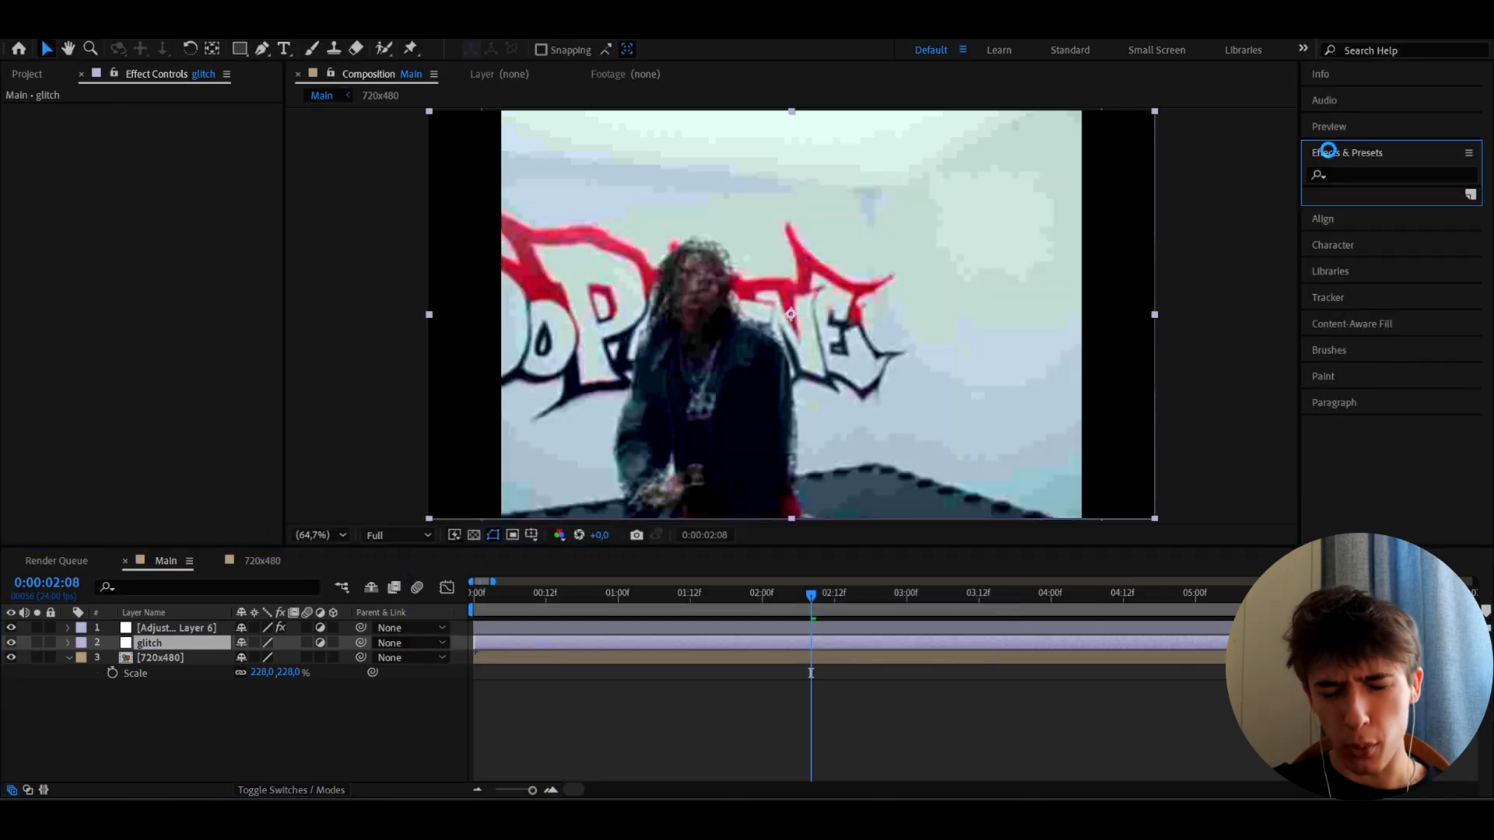
# Apply the Glitch 1 user preset to the glitch layer and split it into a brief burst near two seconds.
pyautogui.click(1323, 152)
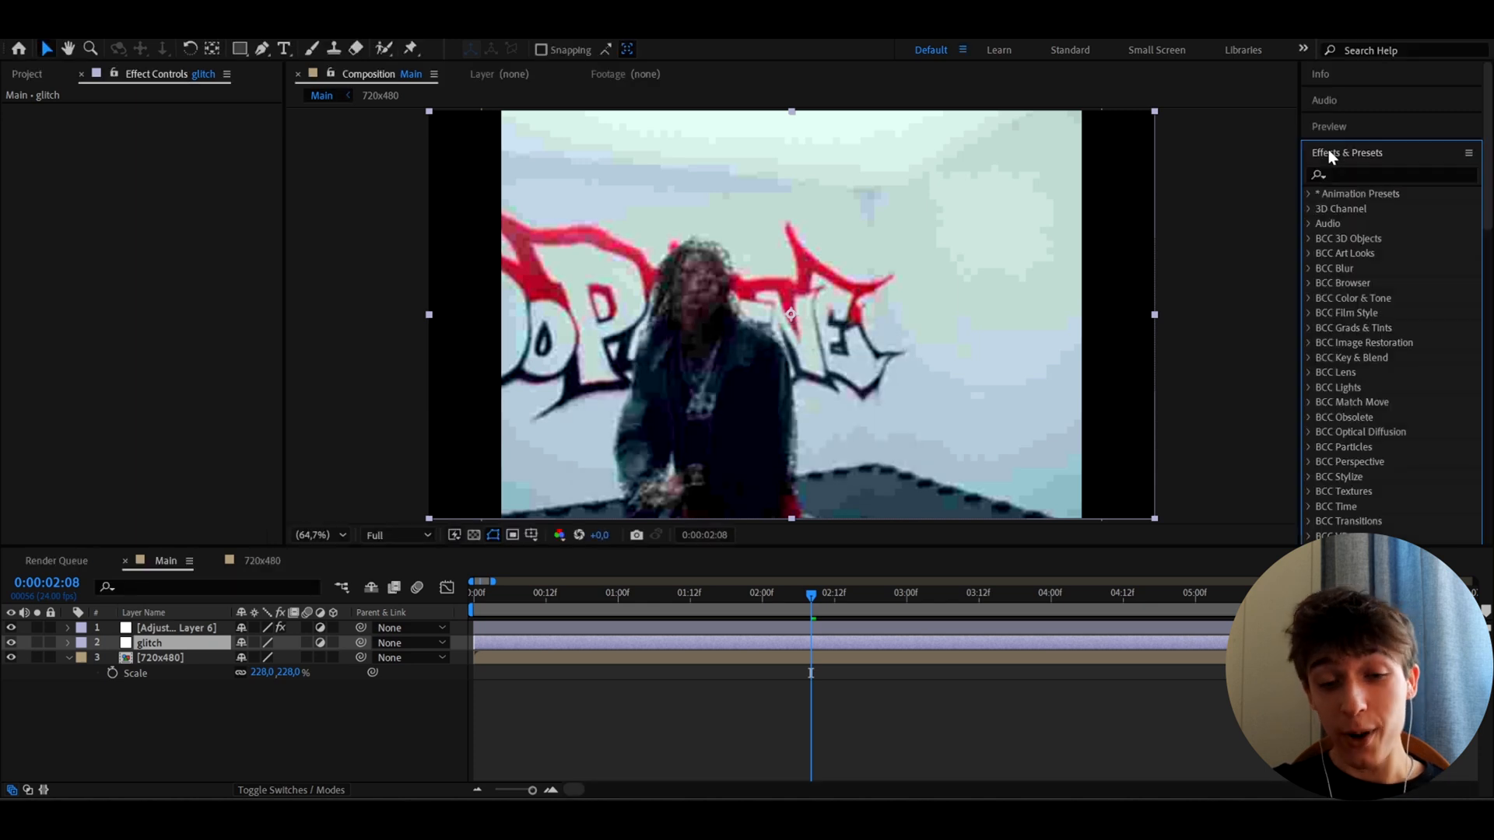
pyautogui.click(1309, 193)
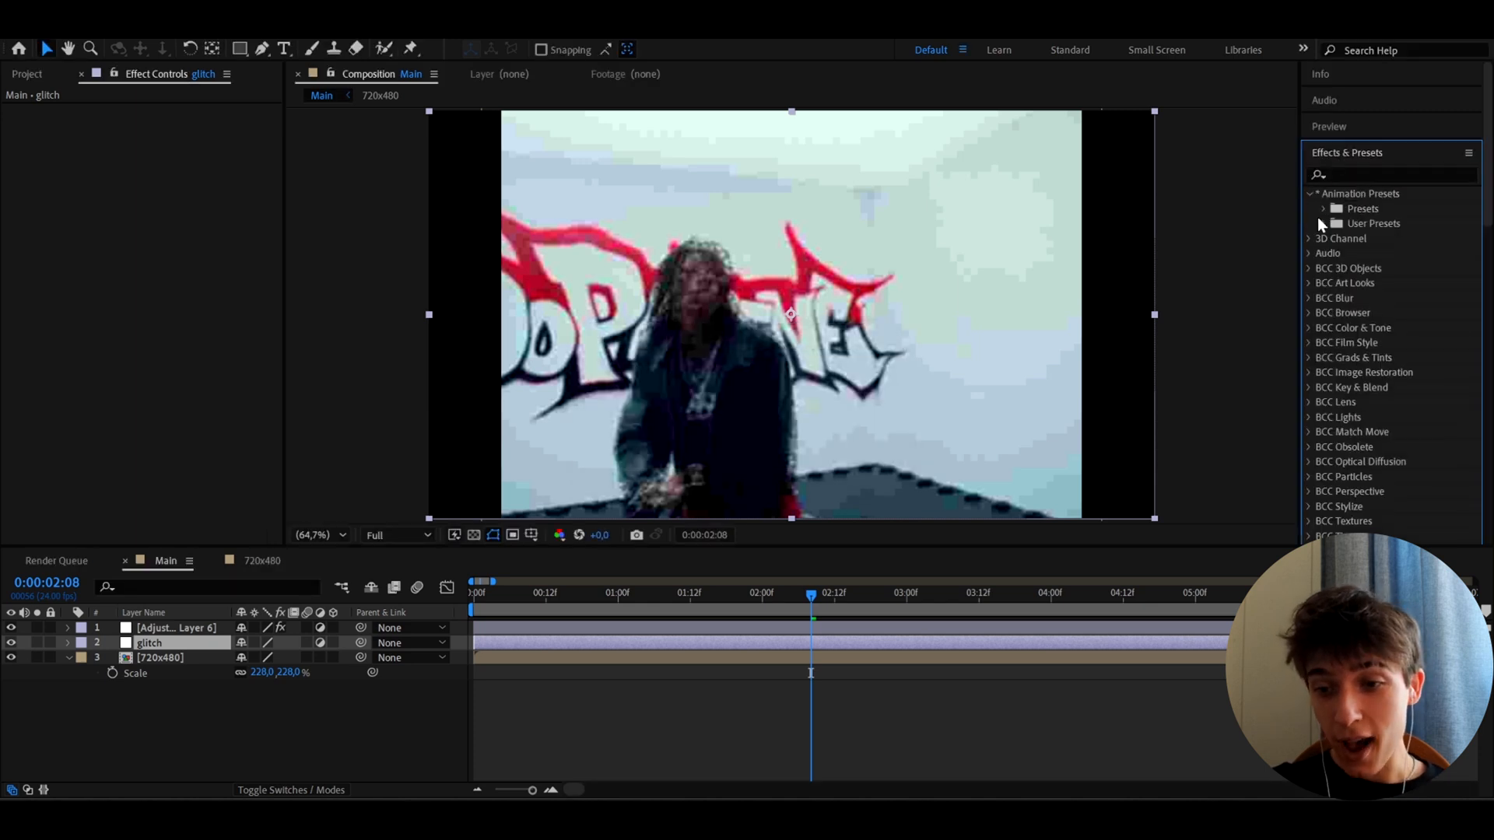
pyautogui.click(1339, 223)
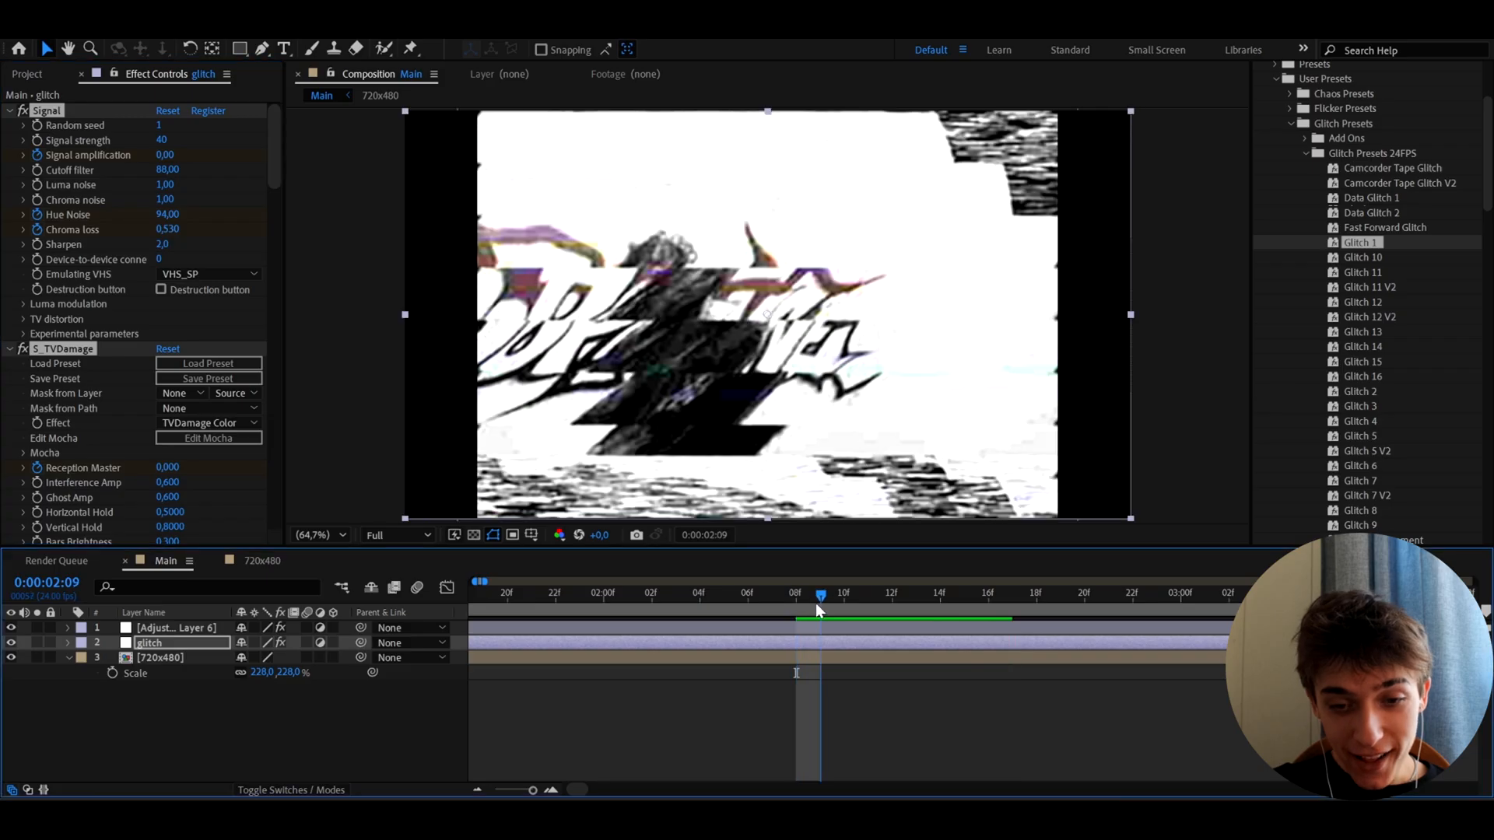
pyautogui.moveTo(821, 593); pyautogui.dragTo(942, 593)
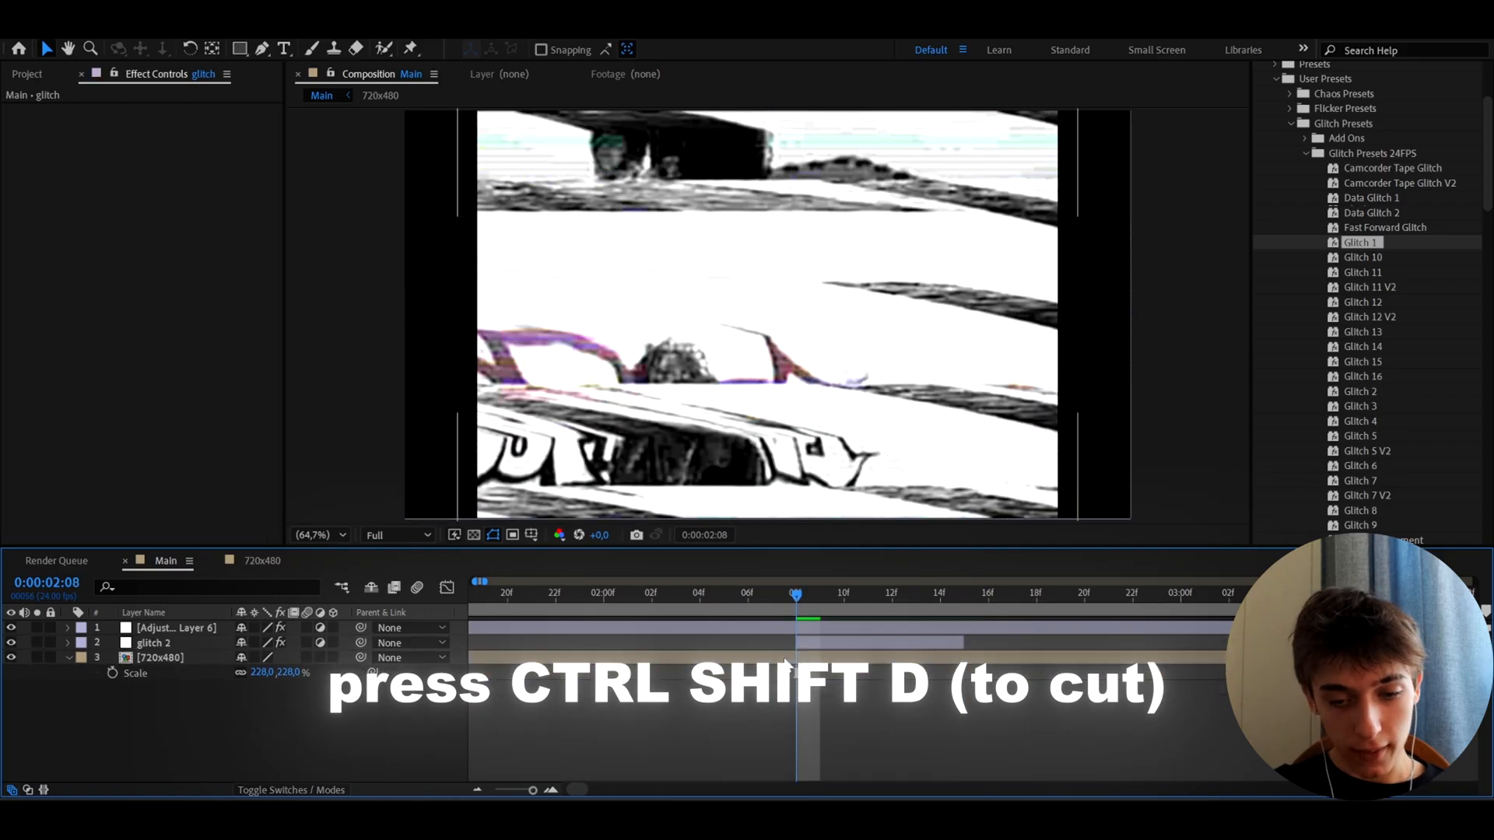
pyautogui.press('ctrl+shift+d')
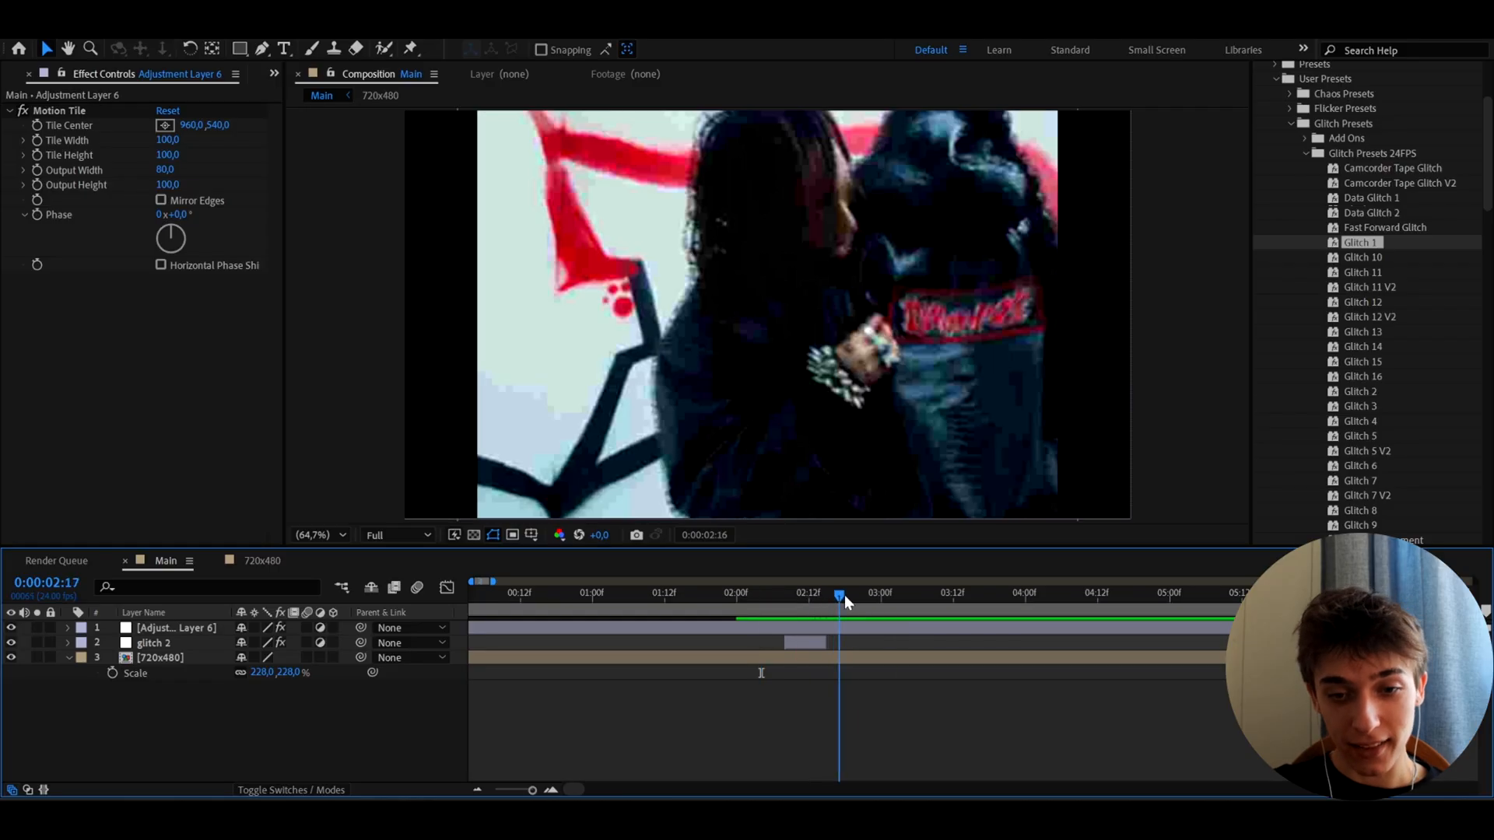
# Place the Glitch 10 preset on a new adjustment layer trimmed to a few frames after 3:00.
pyautogui.moveTo(842, 593); pyautogui.dragTo(876, 593)
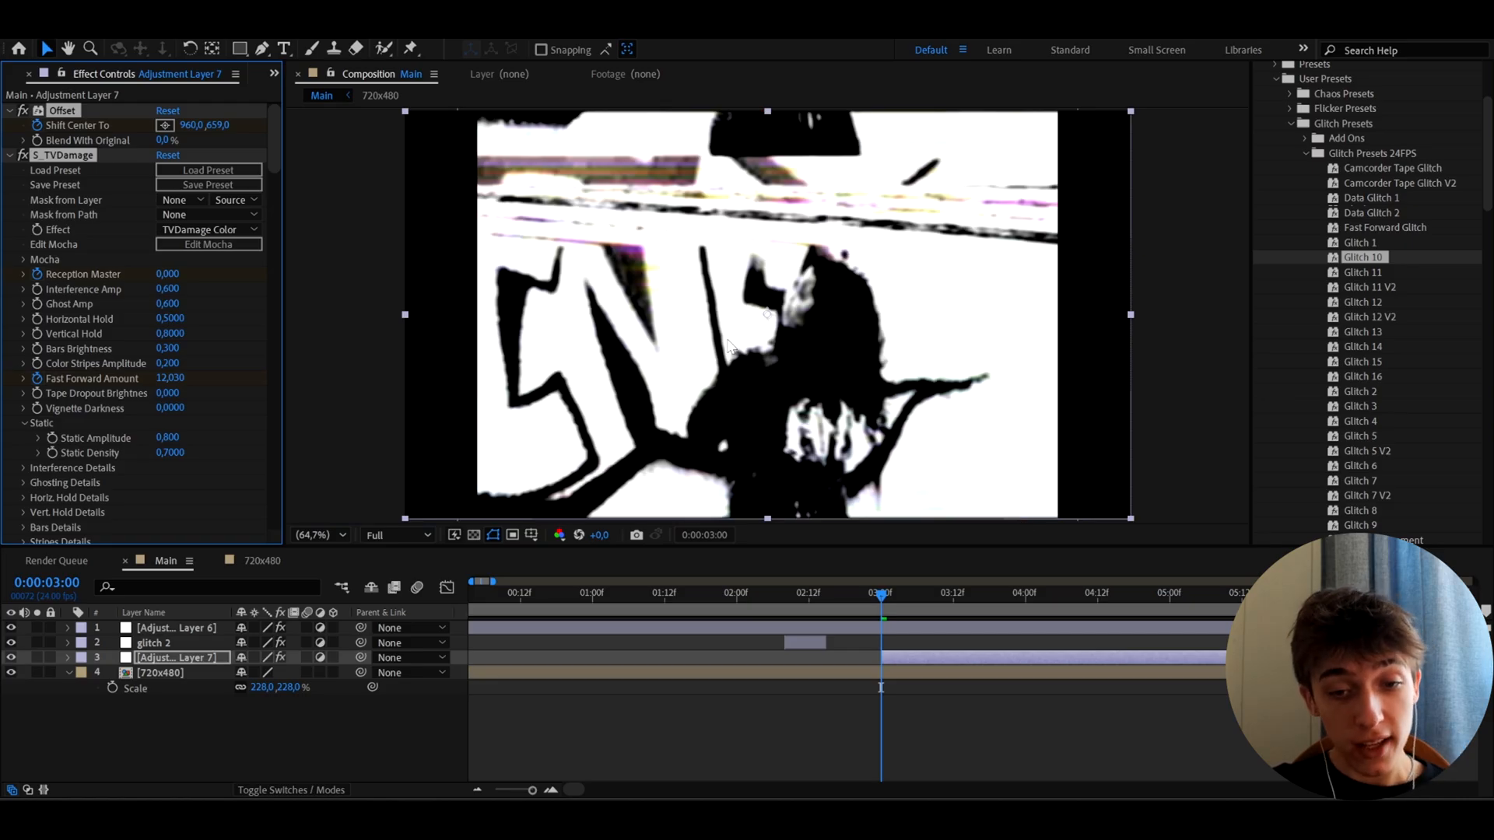
pyautogui.moveTo(876, 745)
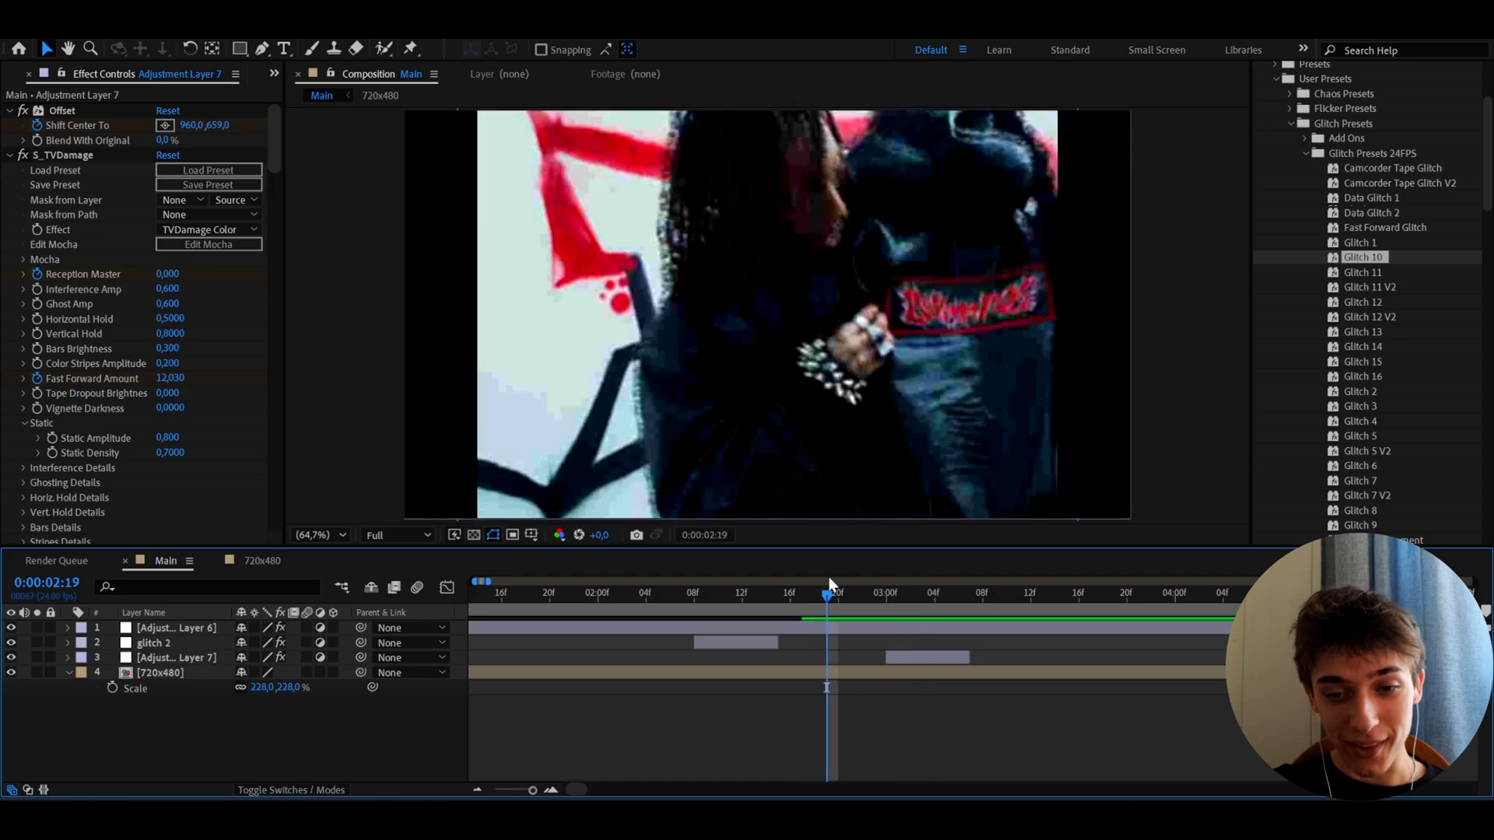
pyautogui.moveTo(827, 593); pyautogui.dragTo(875, 593)
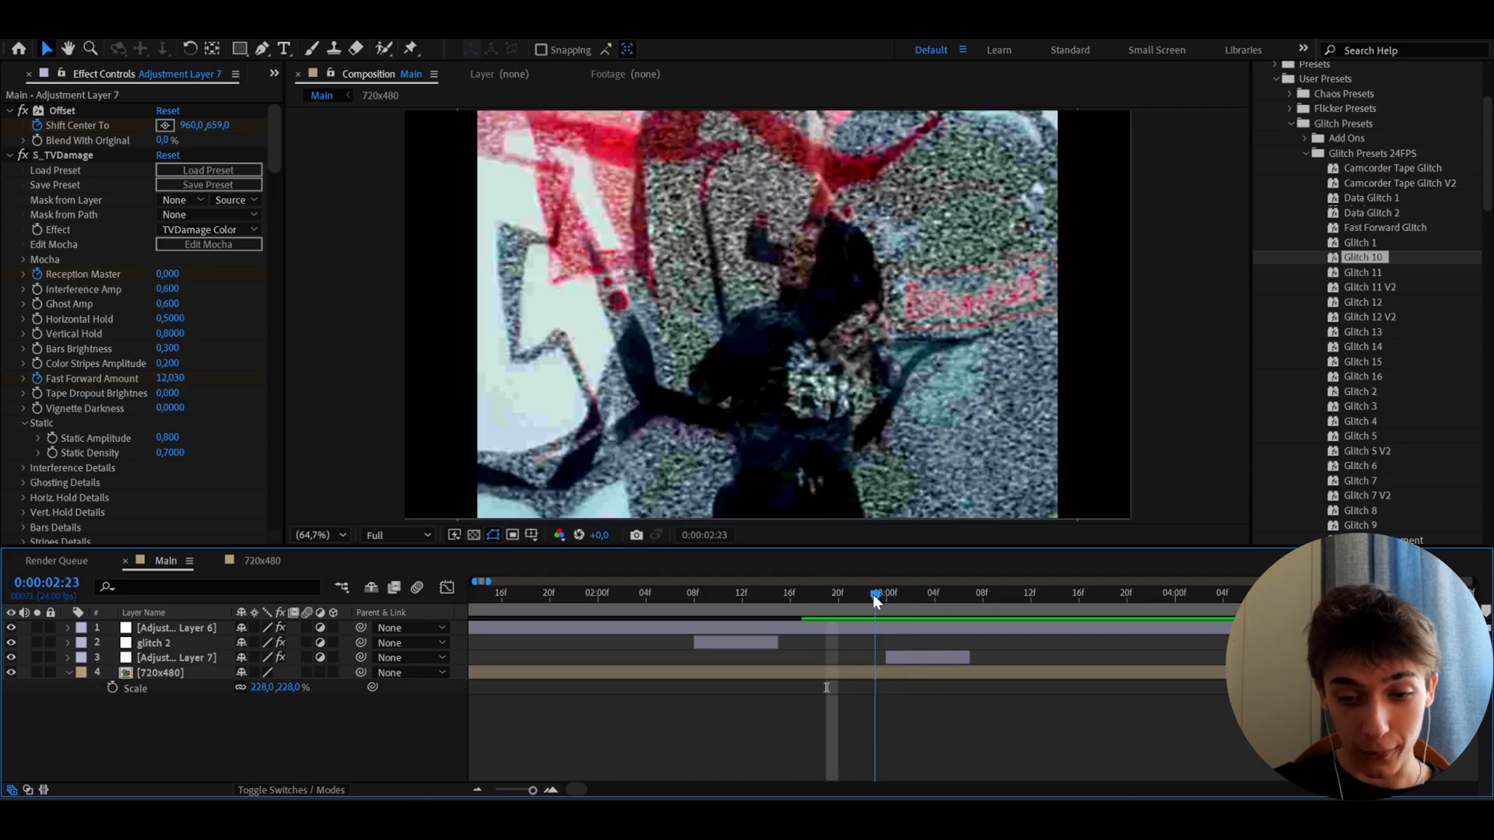